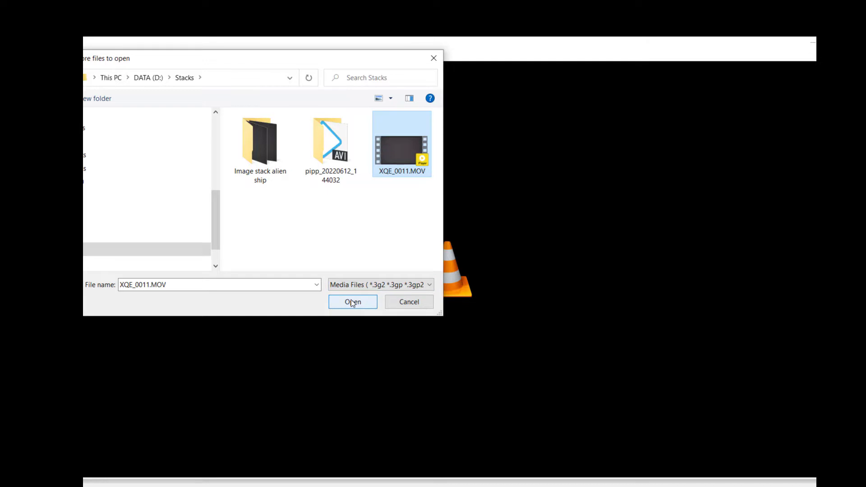
- Play the star-field video XQE_0011.MOV and show VLC preferences with all advanced settings
{"action": "left_click", "coordinate": [353, 302]}
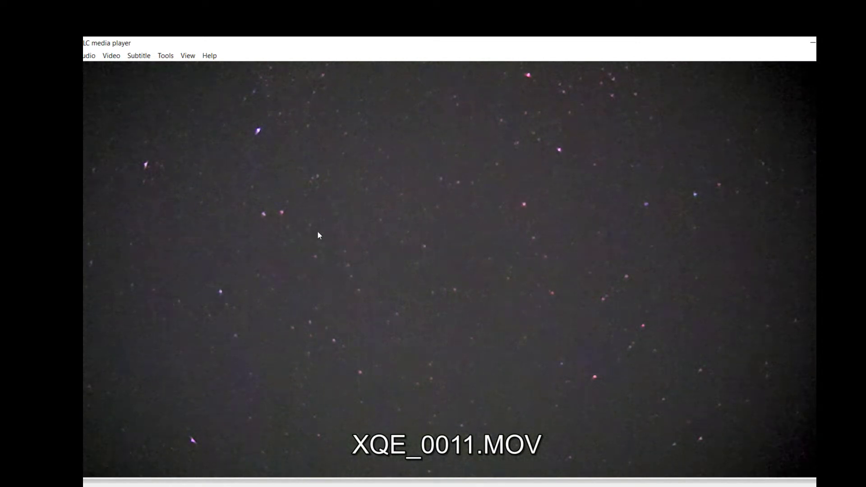
{"action": "left_click", "coordinate": [164, 55]}
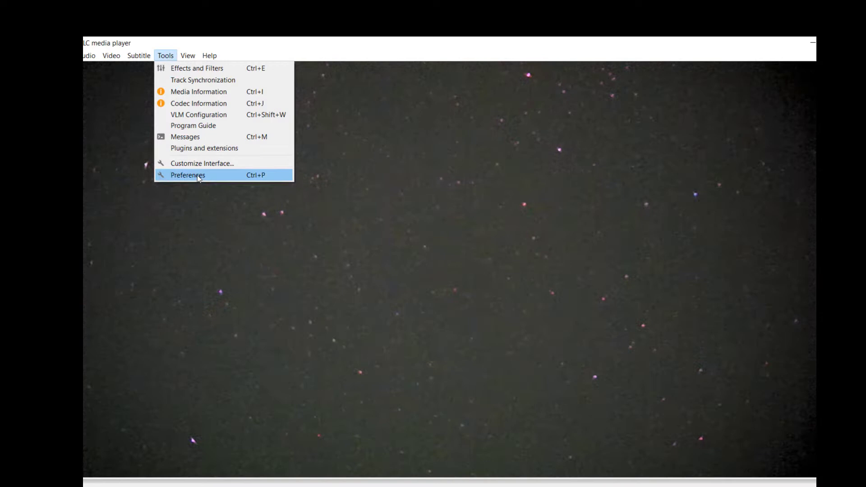
{"action": "left_click", "coordinate": [189, 175]}
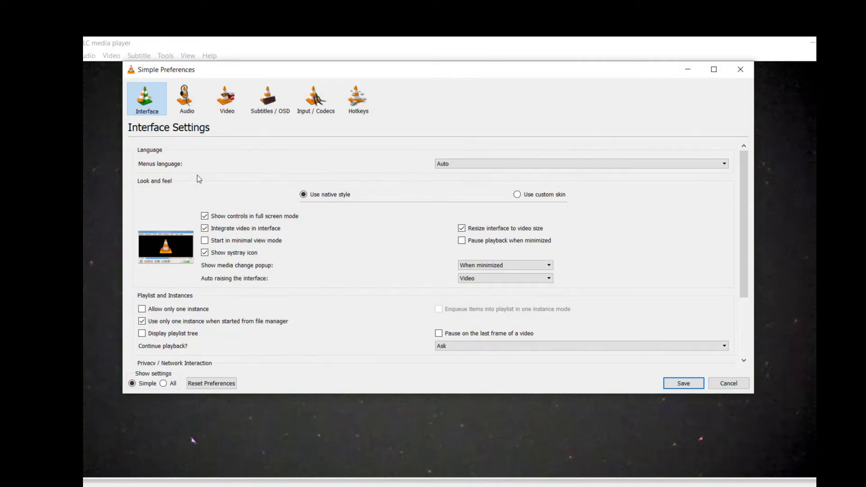
{"action": "mouse_move", "coordinate": [412, 238]}
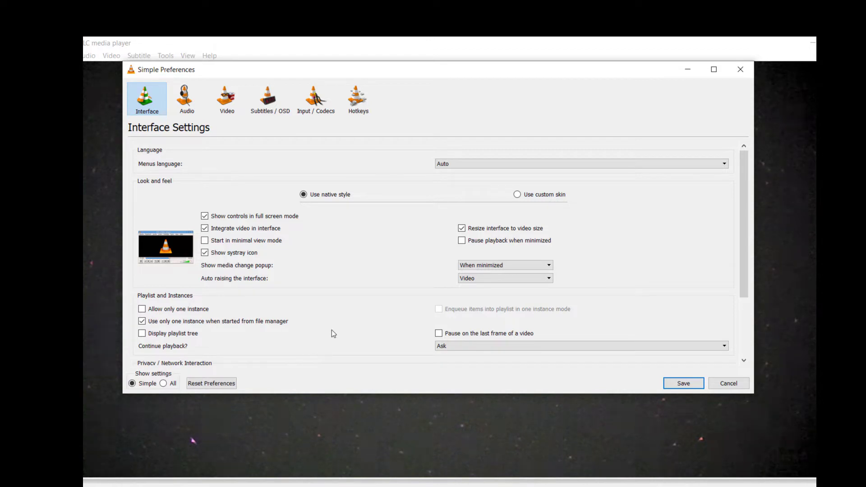
{"action": "mouse_move", "coordinate": [303, 400]}
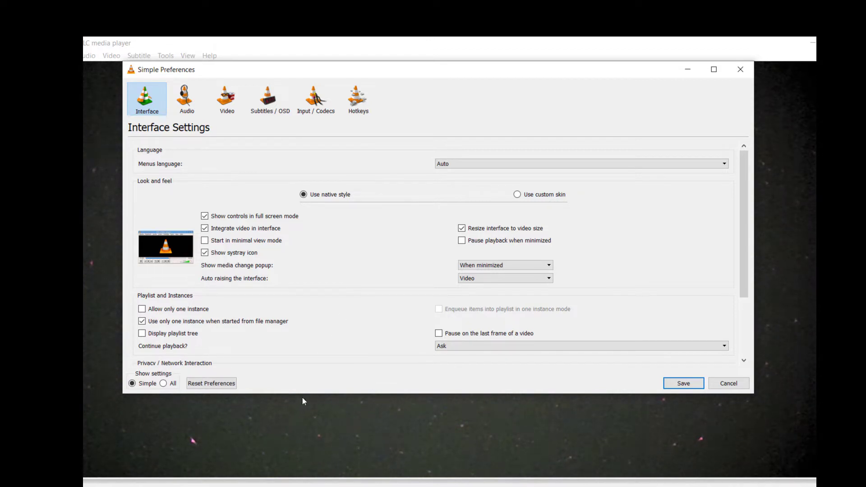
{"action": "mouse_move", "coordinate": [280, 369]}
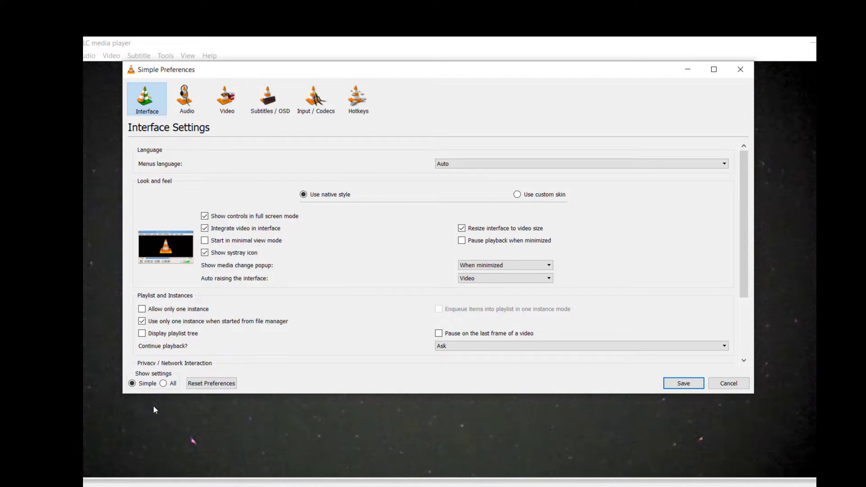
{"action": "left_click", "coordinate": [164, 383]}
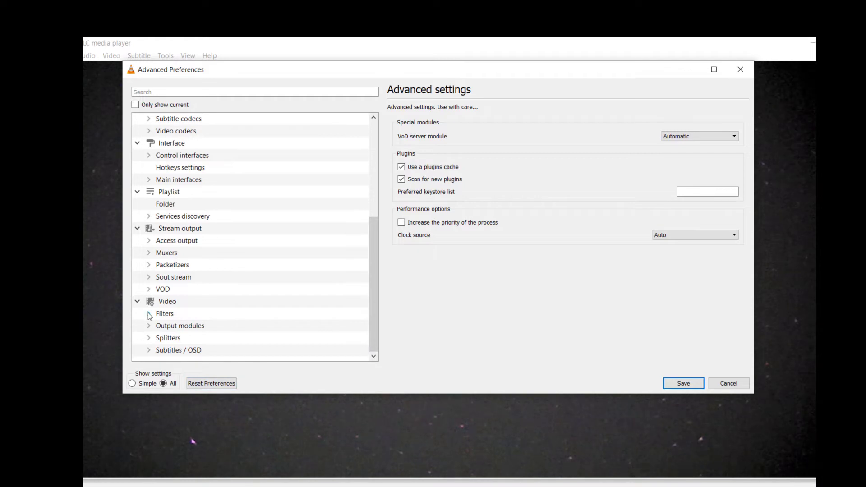
- Review the Scene filter's png format, 'alien ship' prefix and image stack path, then return to simple settings
{"action": "left_click", "coordinate": [164, 313]}
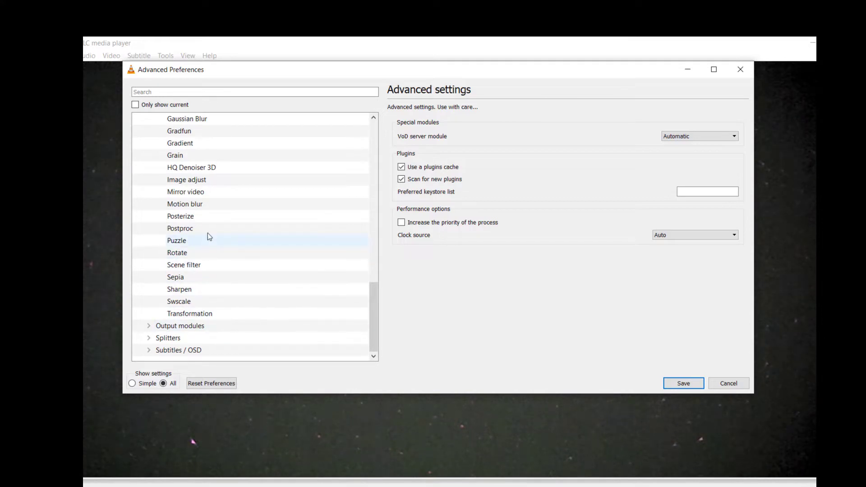
{"action": "left_click", "coordinate": [197, 277]}
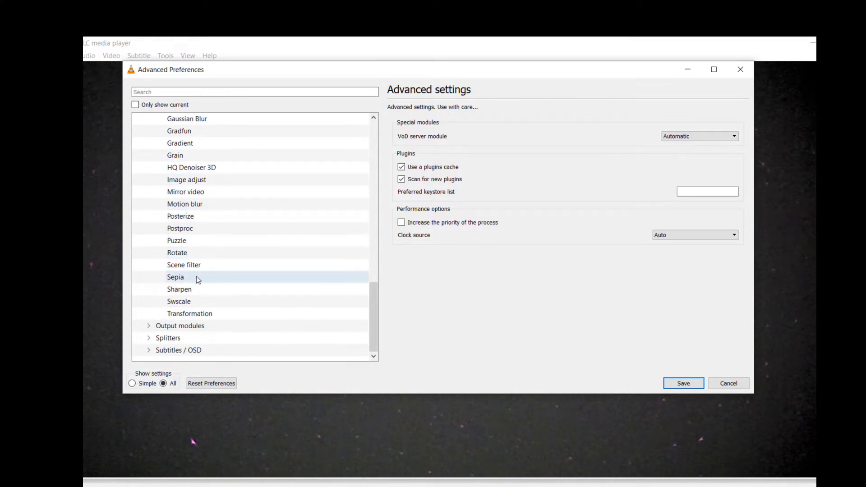
{"action": "left_click", "coordinate": [184, 264]}
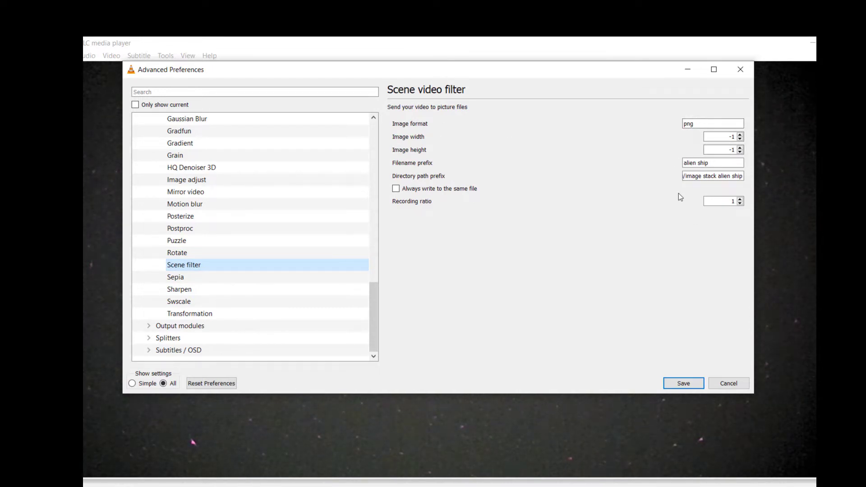
{"action": "mouse_move", "coordinate": [427, 154]}
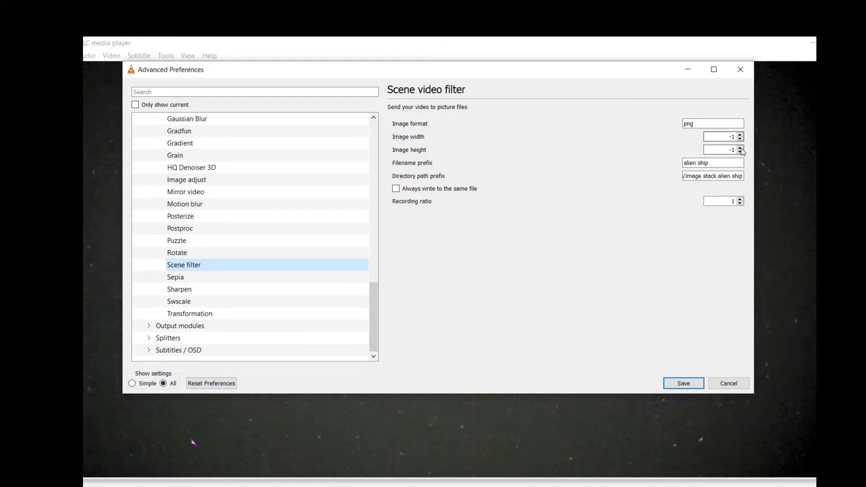
{"action": "mouse_move", "coordinate": [565, 169]}
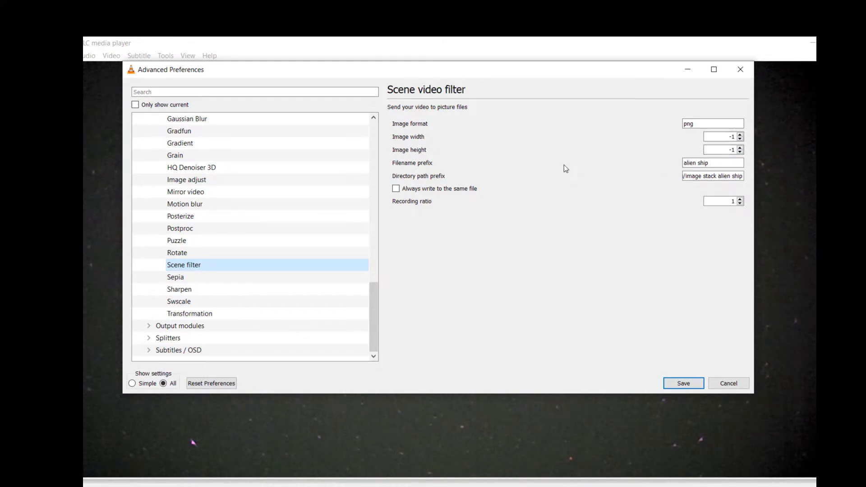
{"action": "left_click", "coordinate": [719, 201]}
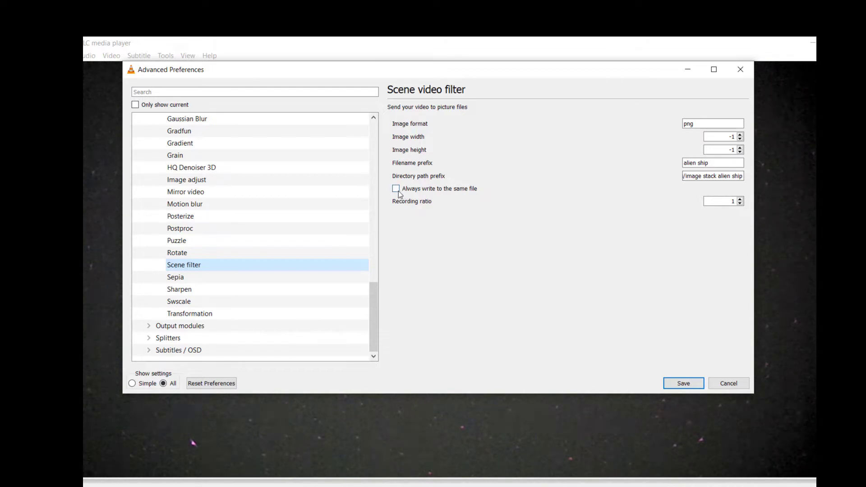
{"action": "mouse_move", "coordinate": [396, 192]}
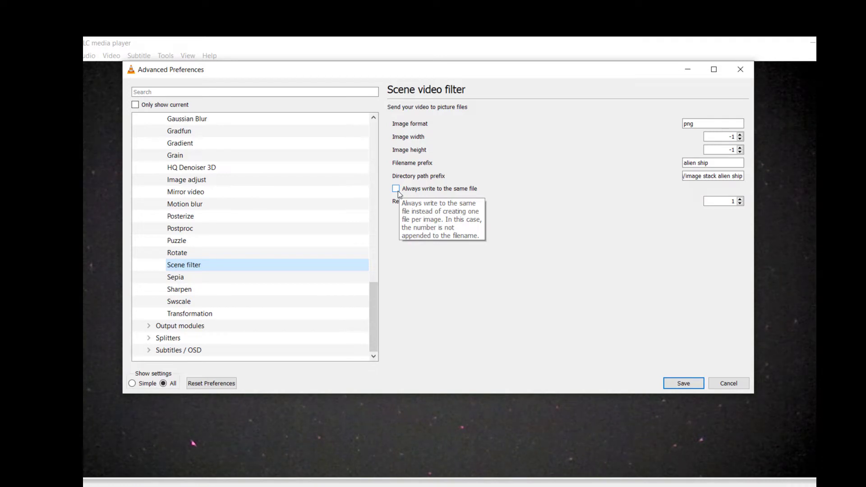
{"action": "mouse_move", "coordinate": [581, 255]}
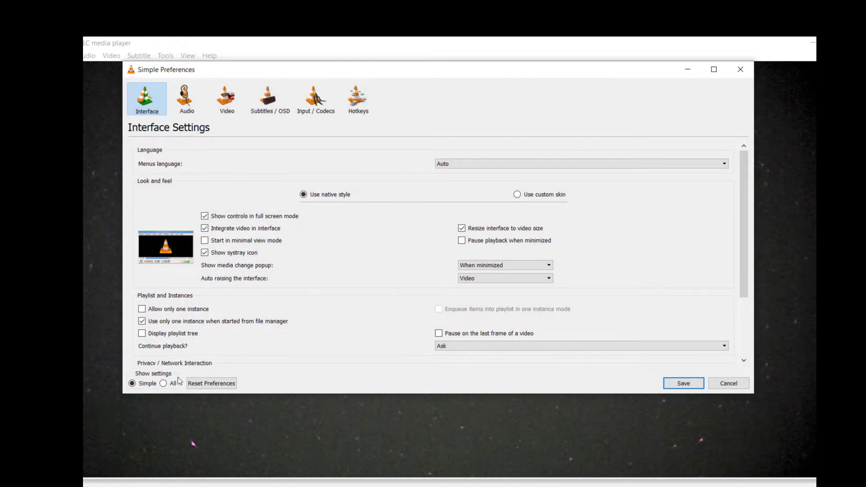
- Confirm the Scene video filter is enabled under Video > Filters and save the preferences
{"action": "left_click", "coordinate": [163, 384]}
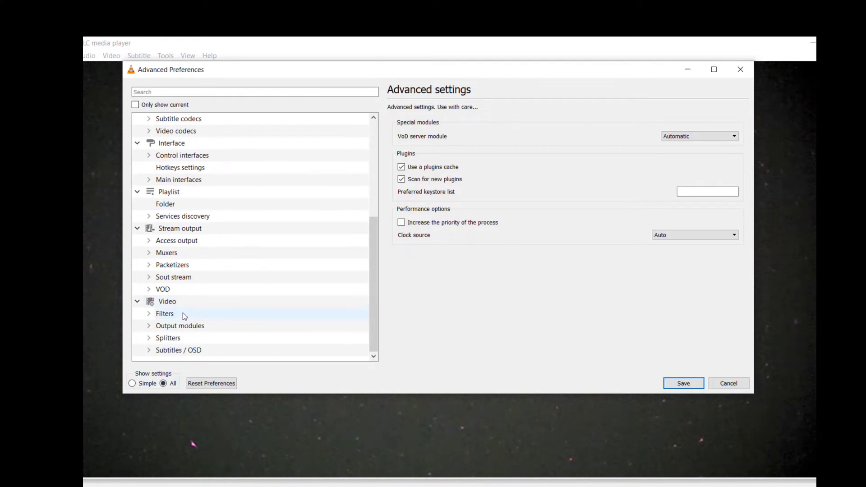
{"action": "left_click", "coordinate": [168, 301]}
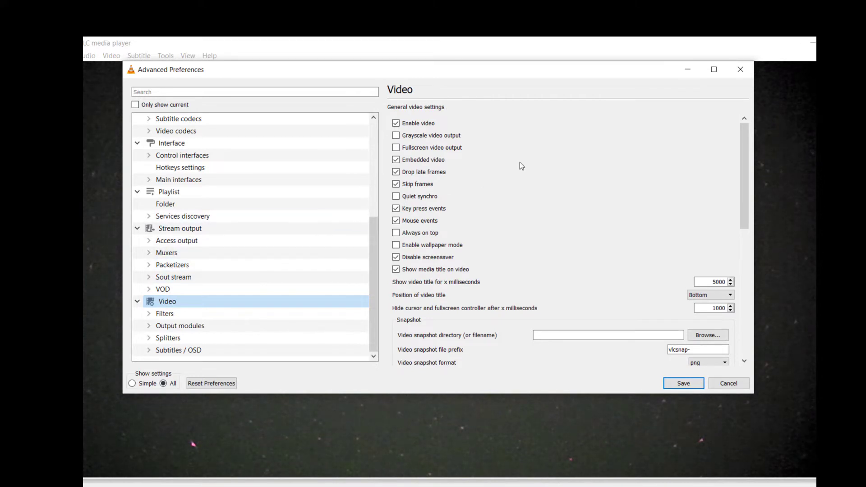
{"action": "left_click", "coordinate": [164, 313]}
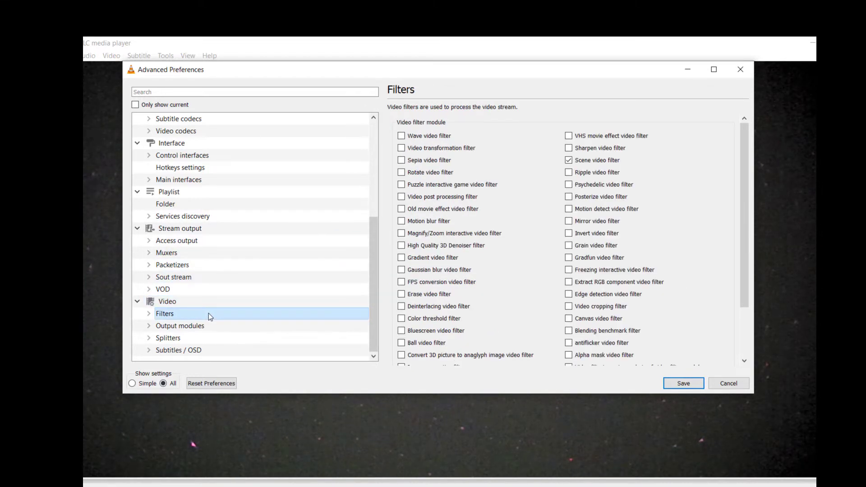
{"action": "mouse_move", "coordinate": [156, 318]}
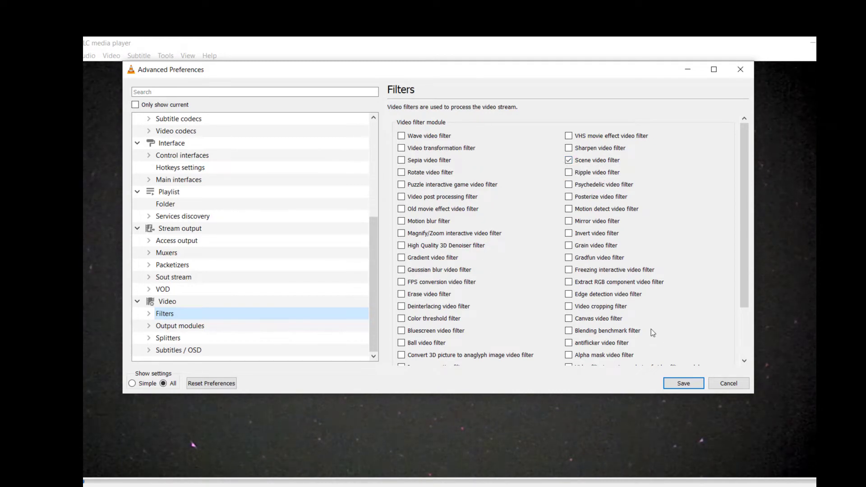
{"action": "mouse_move", "coordinate": [496, 430]}
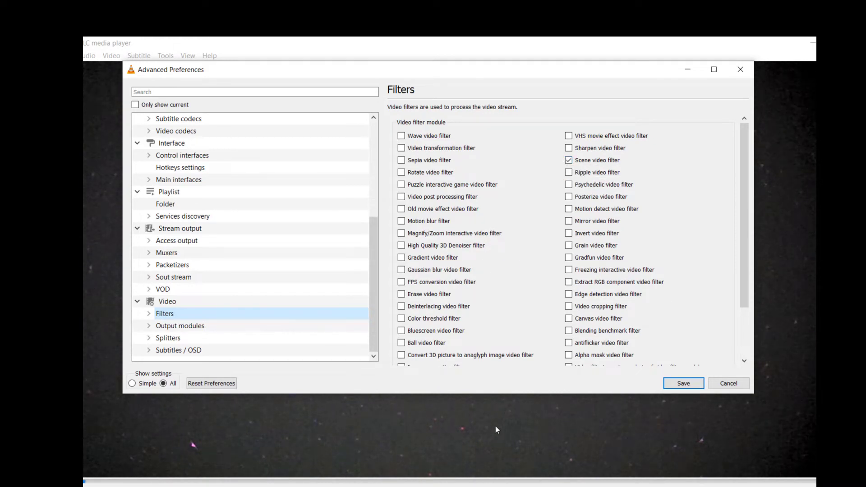
{"action": "mouse_move", "coordinate": [518, 430]}
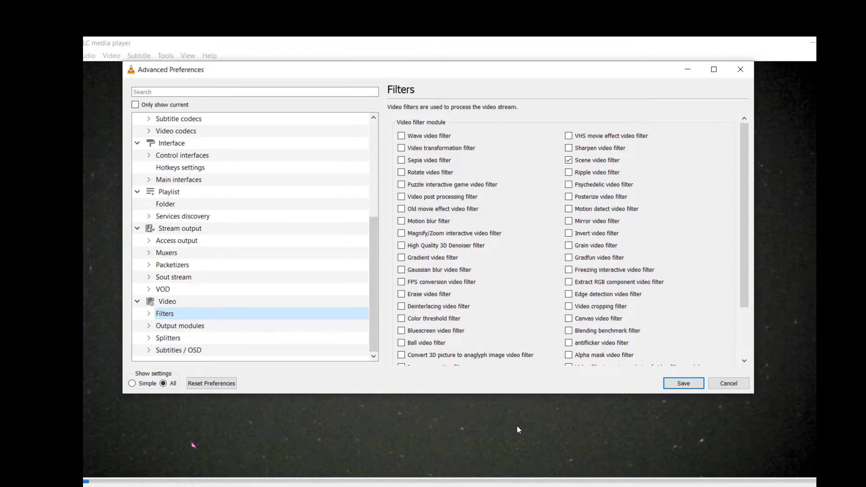
{"action": "mouse_move", "coordinate": [625, 419]}
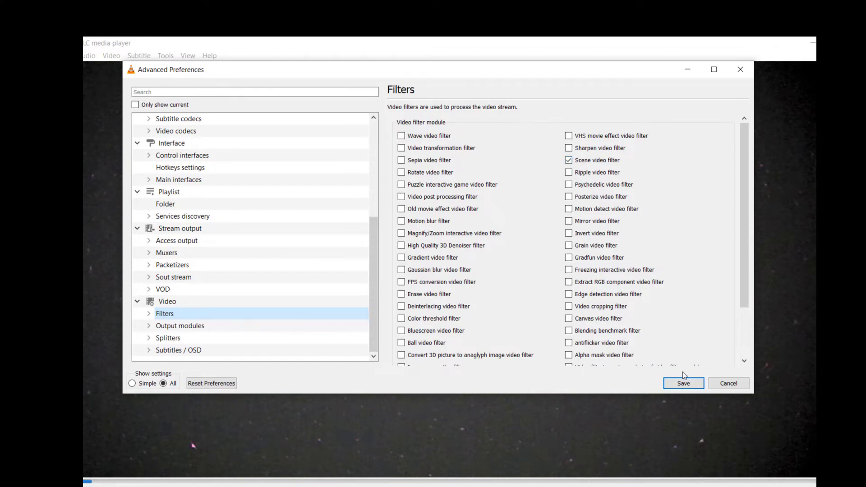
{"action": "left_click", "coordinate": [683, 383]}
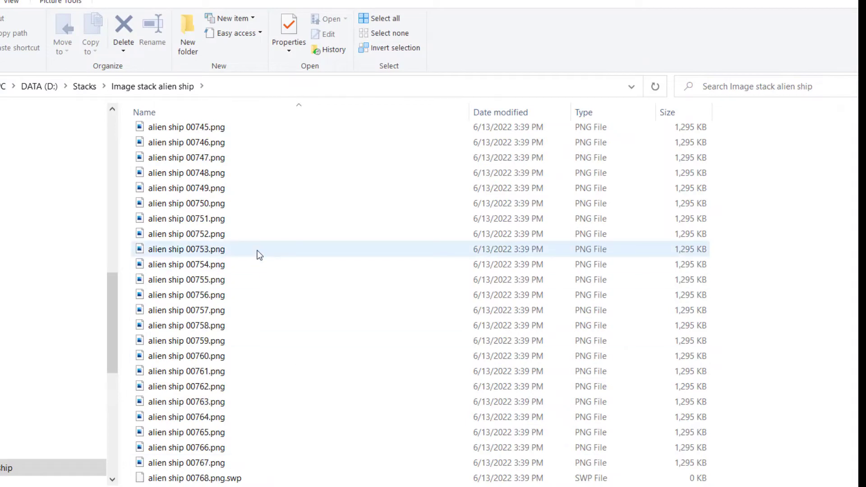
- Scroll through the hundreds of exported 'alien ship' png frames in the image stack folder
{"action": "scroll", "scroll_direction": "down", "scroll_amount": 3}
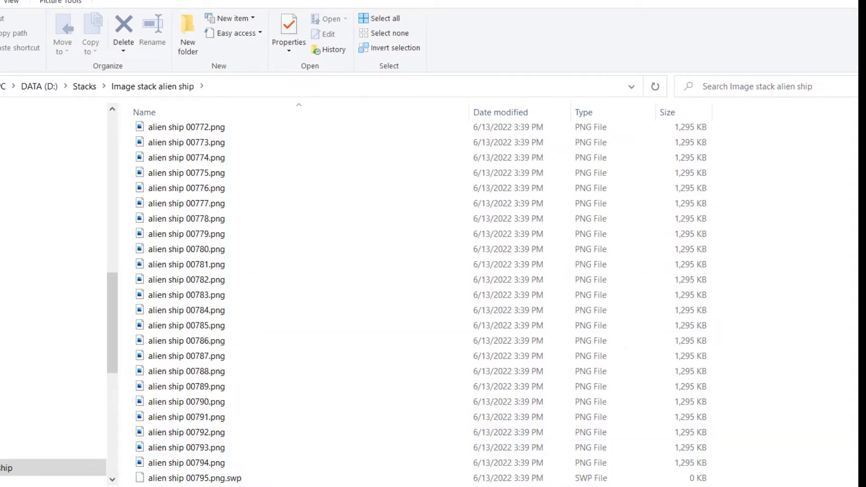
{"action": "scroll", "scroll_direction": "down", "scroll_amount": 3}
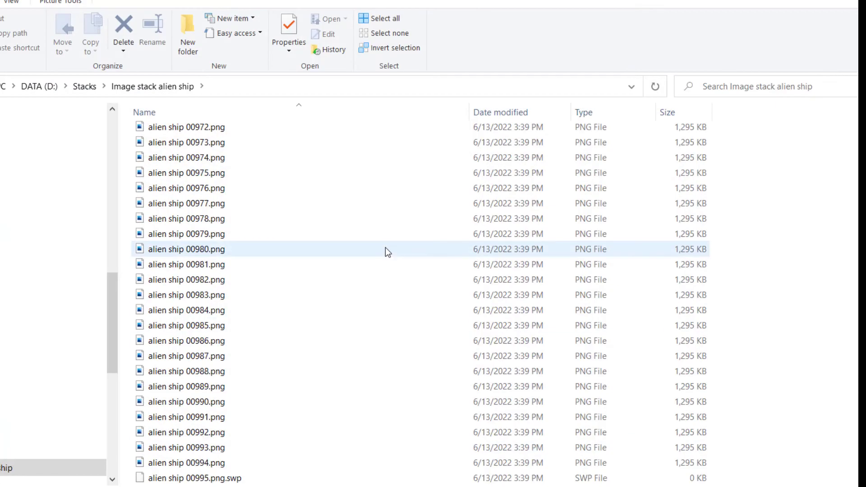
{"action": "scroll", "scroll_direction": "down", "scroll_amount": 3}
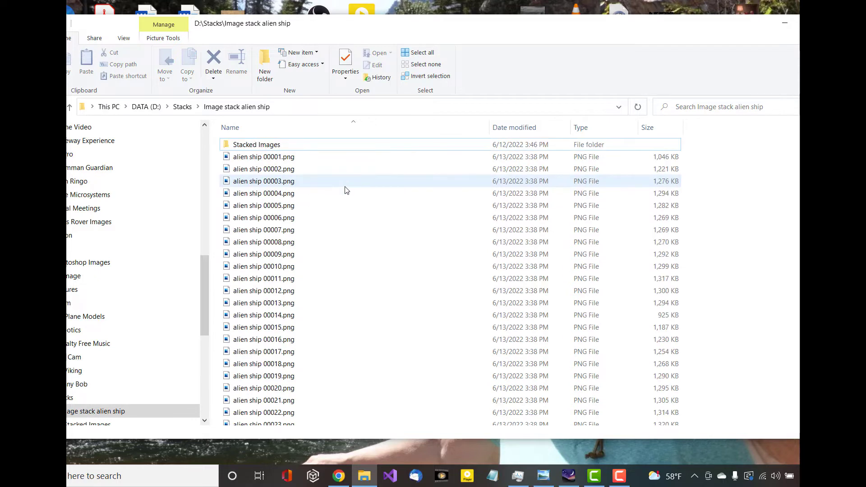
{"action": "scroll", "scroll_direction": "down", "scroll_amount": 3}
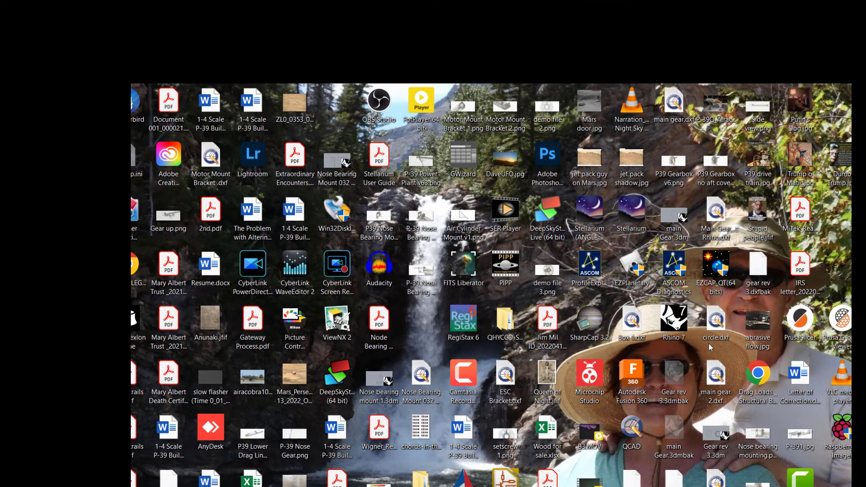
- Launch DeepSkyStacker Live, monitor the alien ship folder and agree to process its 100 images
{"action": "left_click", "coordinate": [464, 322]}
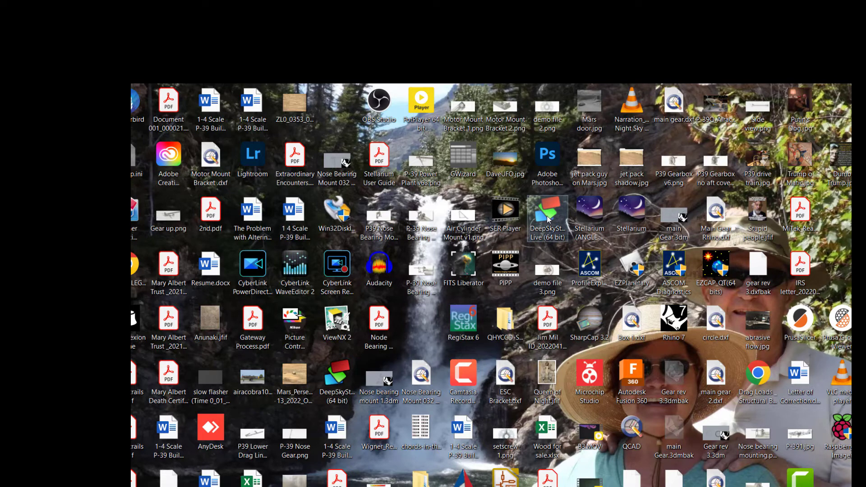
{"action": "double_click", "coordinate": [547, 216]}
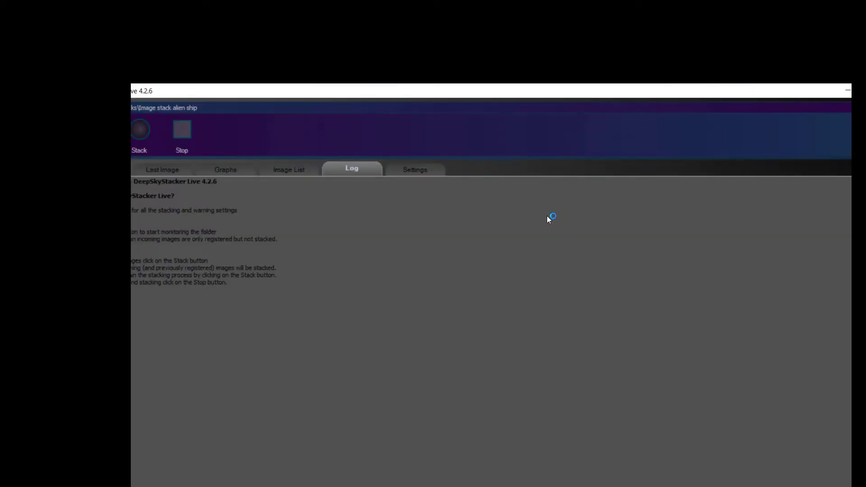
{"action": "left_click", "coordinate": [415, 169]}
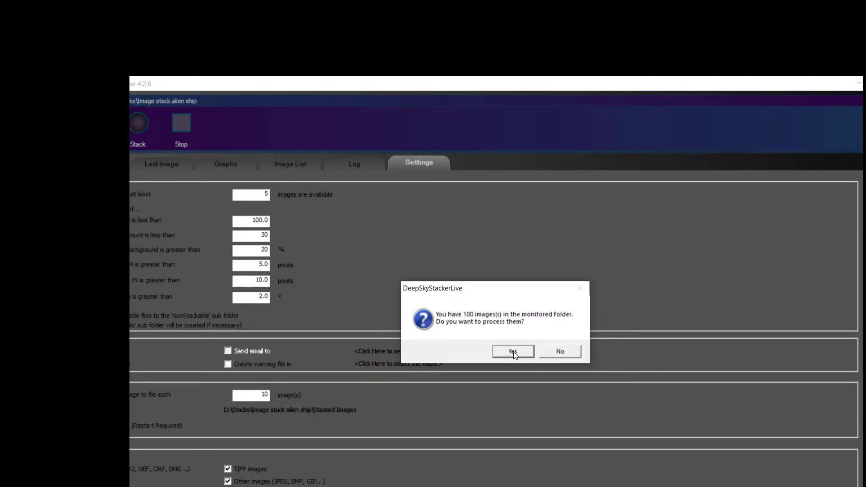
{"action": "left_click", "coordinate": [512, 352]}
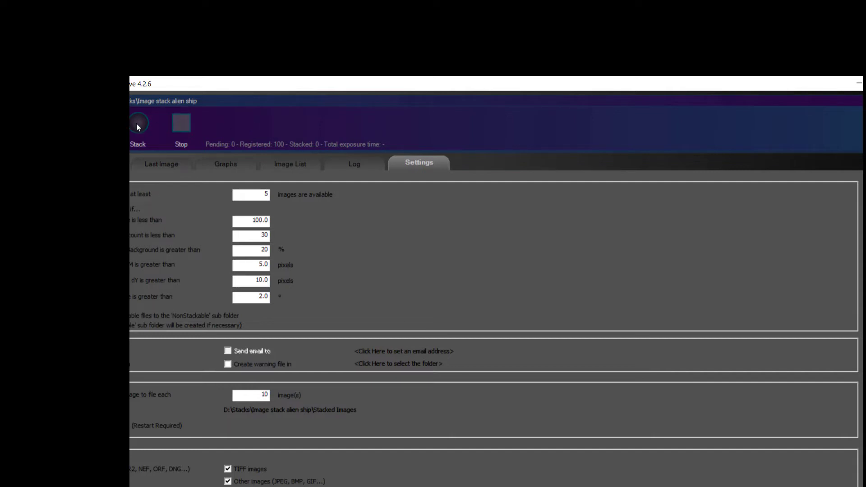
- Stack the 100 registered alien ship frames into one image
{"action": "left_click", "coordinate": [137, 123]}
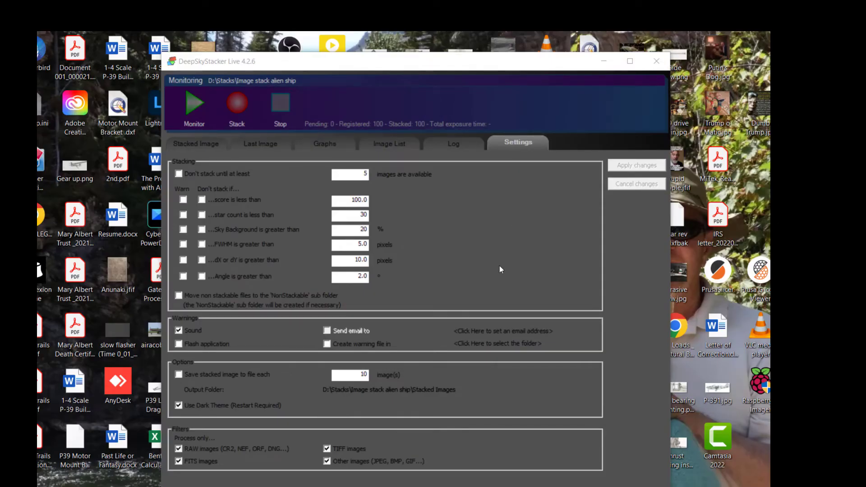
{"action": "mouse_move", "coordinate": [426, 127]}
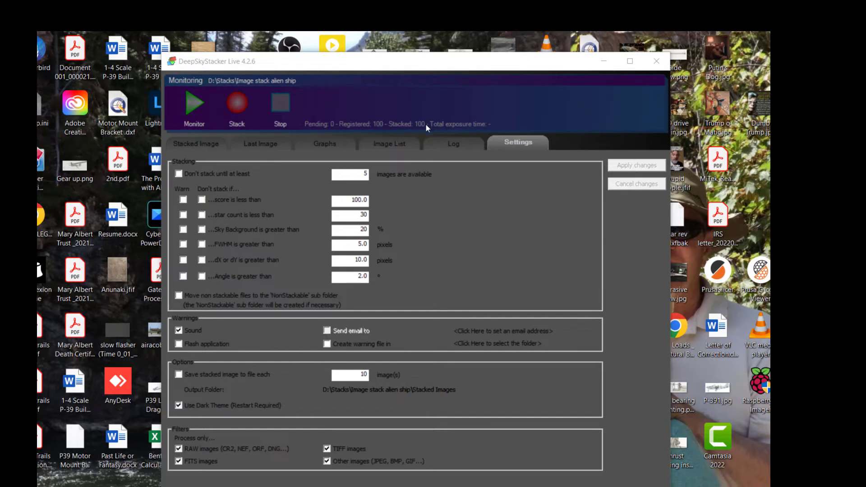
{"action": "mouse_move", "coordinate": [447, 170]}
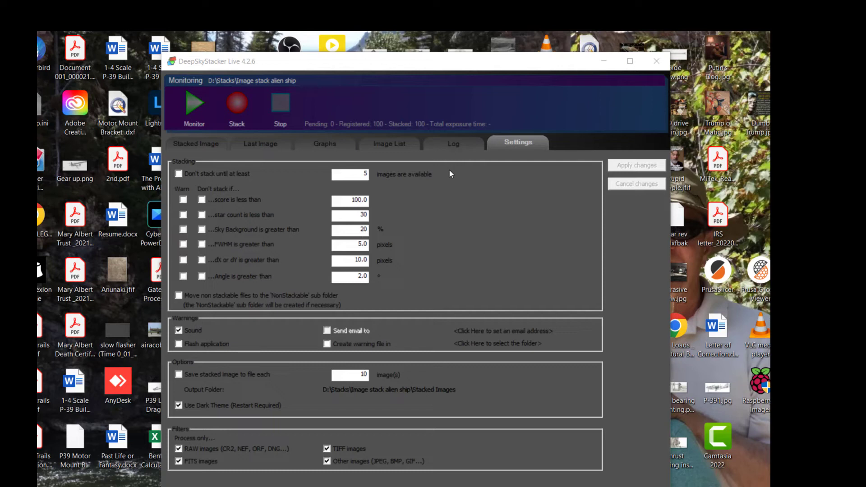
{"action": "mouse_move", "coordinate": [191, 148]}
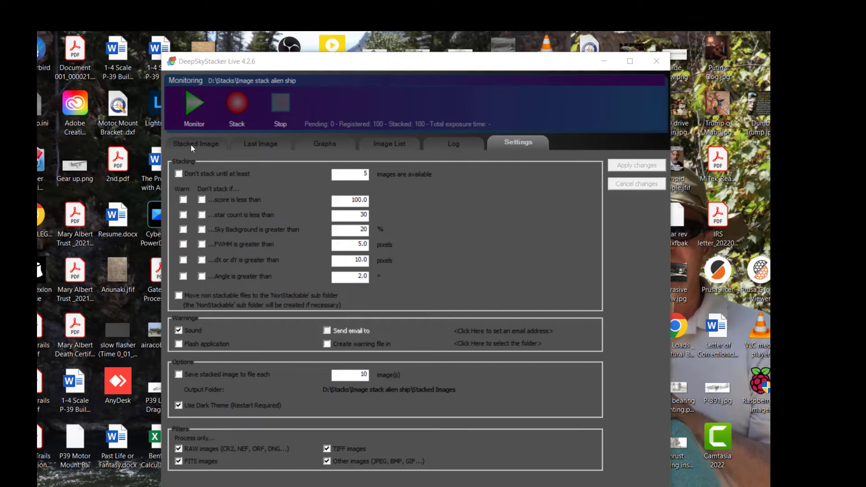
{"action": "left_click", "coordinate": [195, 143]}
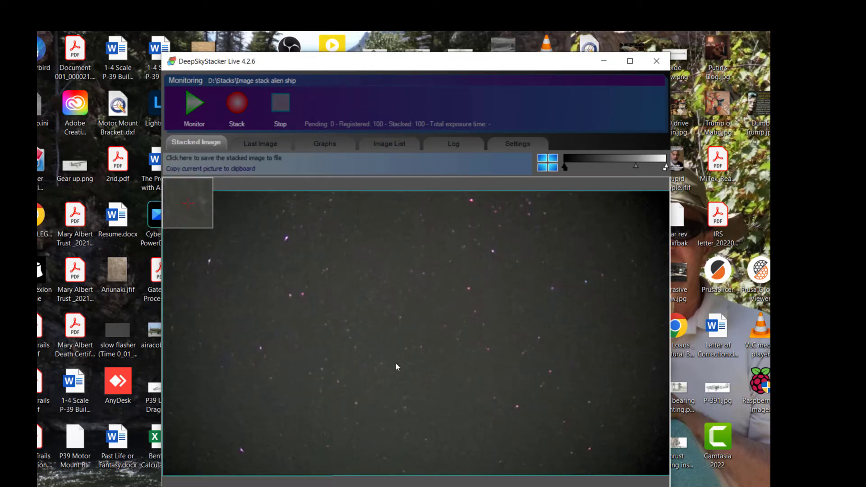
{"action": "mouse_move", "coordinate": [373, 352]}
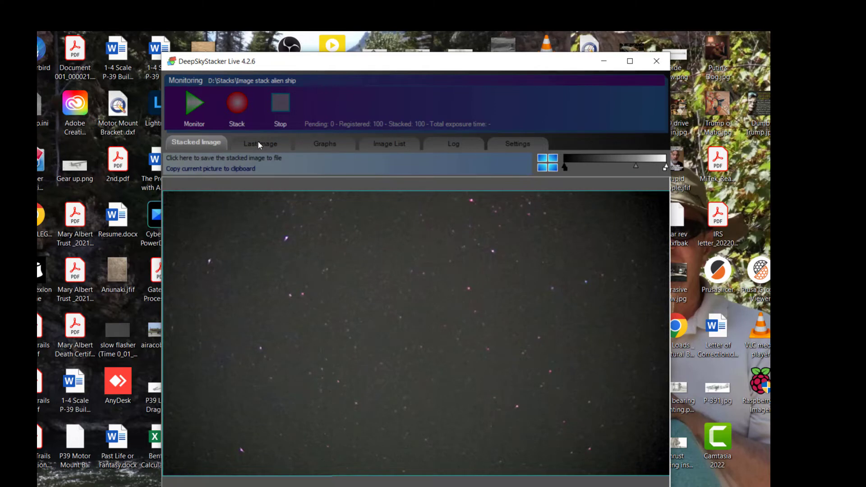
{"action": "left_click", "coordinate": [260, 144]}
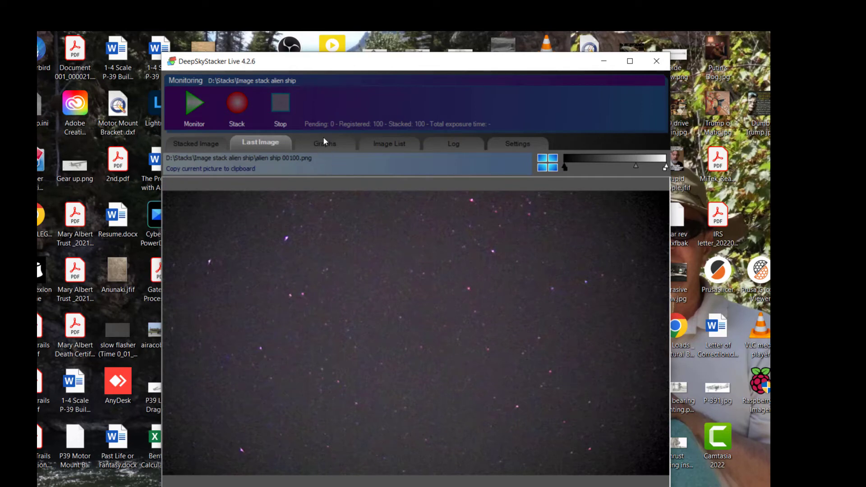
{"action": "left_click", "coordinate": [325, 143]}
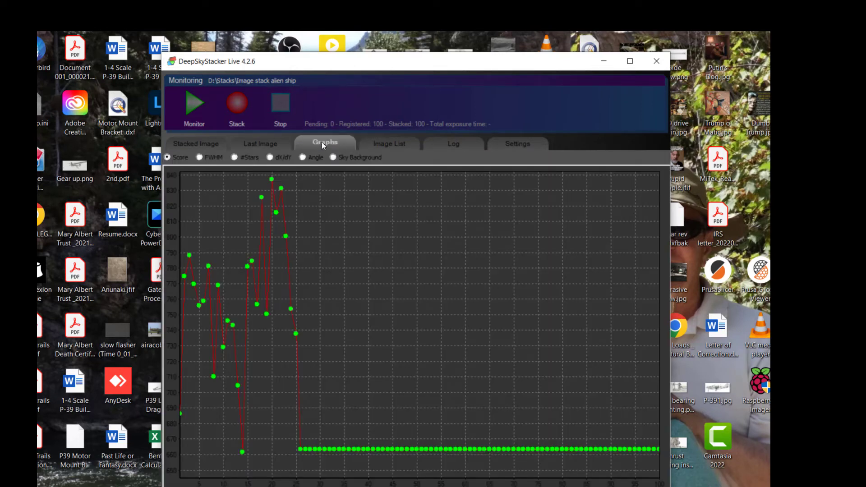
{"action": "left_click", "coordinate": [388, 143]}
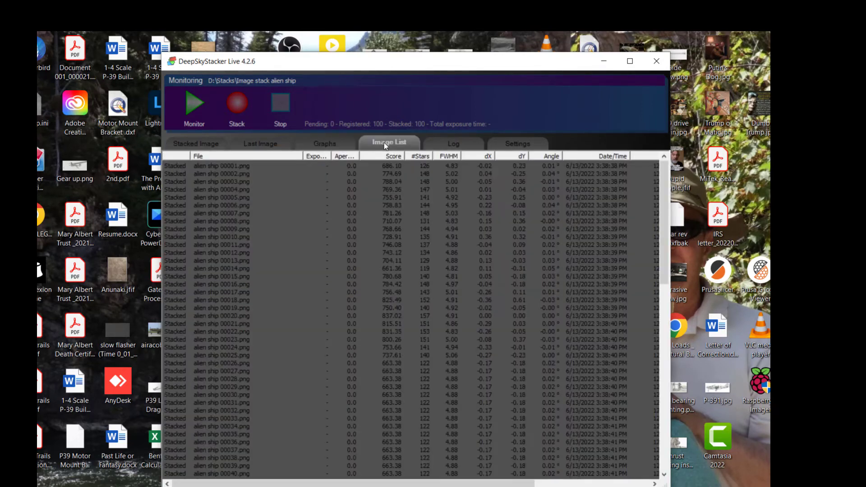
{"action": "mouse_move", "coordinate": [277, 260]}
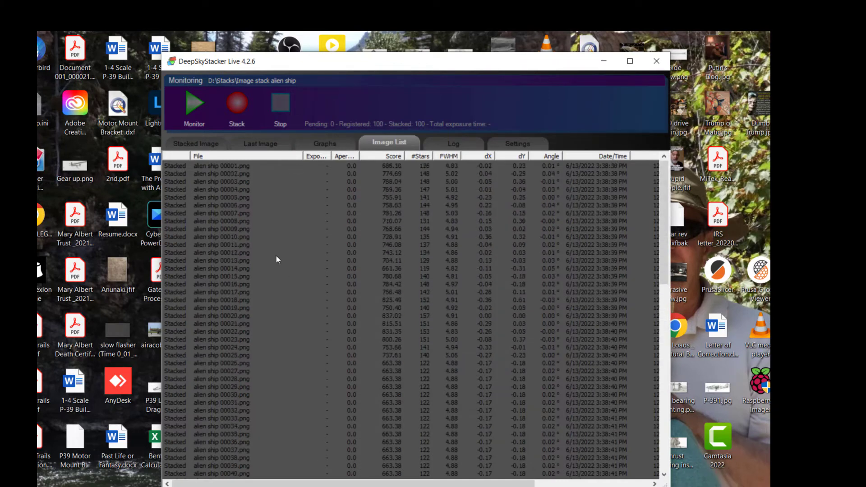
{"action": "scroll", "scroll_direction": "down", "scroll_amount": 3}
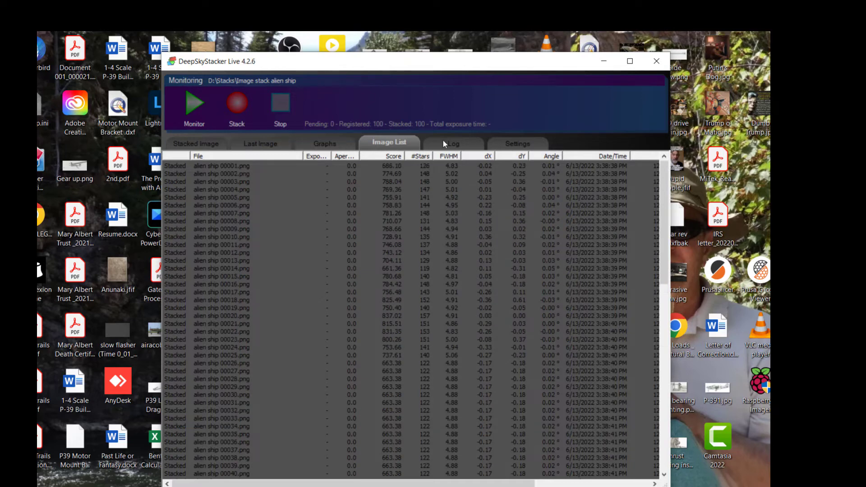
{"action": "left_click", "coordinate": [453, 143]}
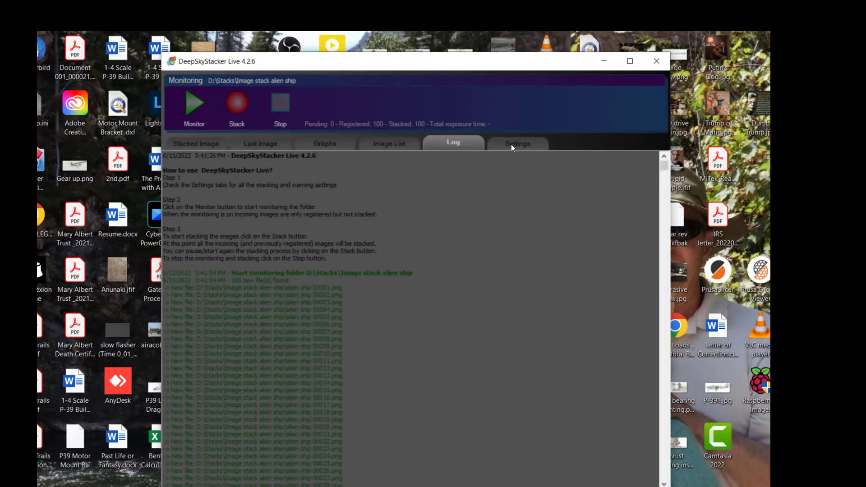
{"action": "left_click", "coordinate": [517, 143]}
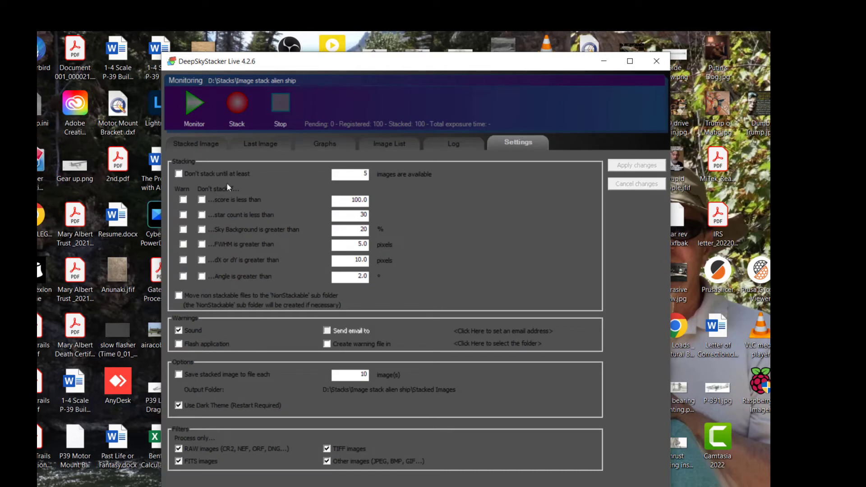
{"action": "left_click", "coordinate": [196, 143]}
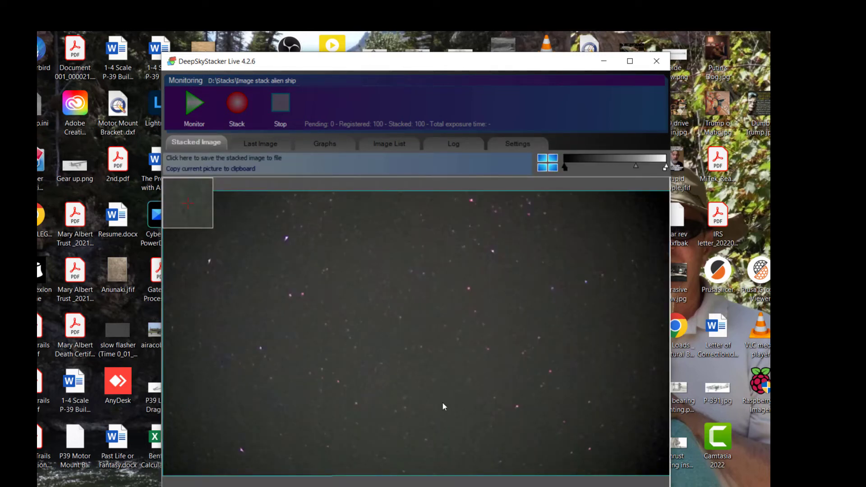
{"action": "mouse_move", "coordinate": [458, 304]}
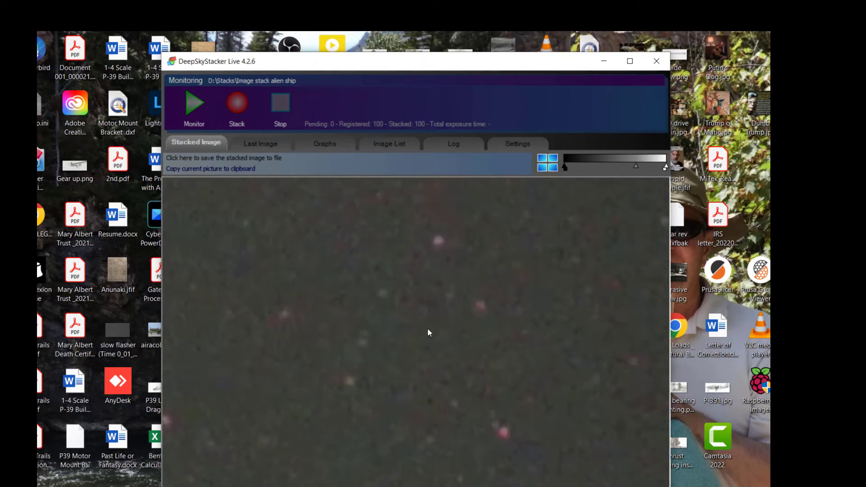
{"action": "mouse_move", "coordinate": [296, 396]}
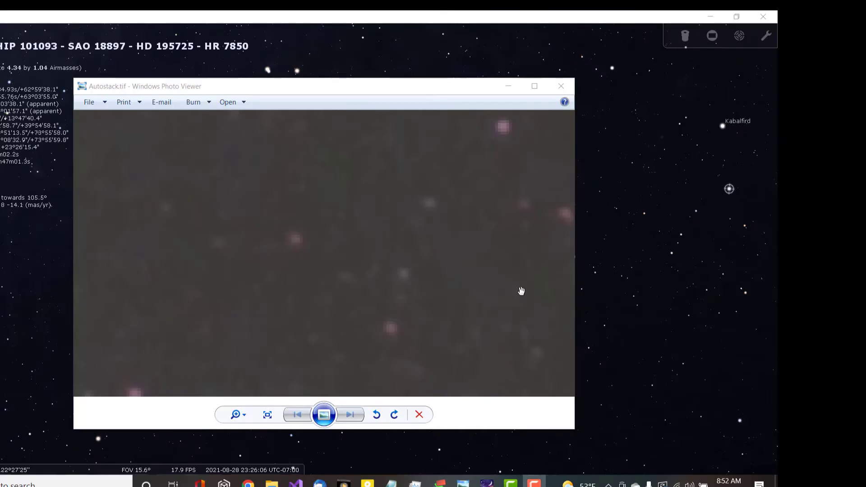
{"action": "mouse_move", "coordinate": [478, 239]}
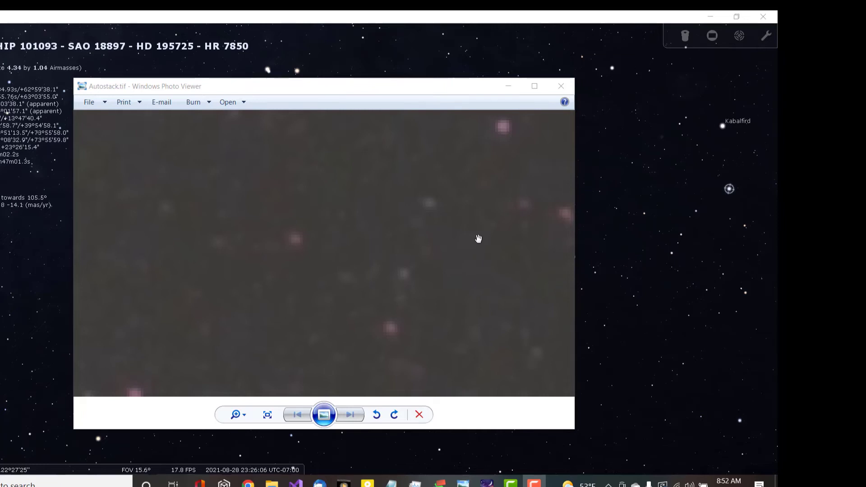
{"action": "mouse_move", "coordinate": [212, 319]}
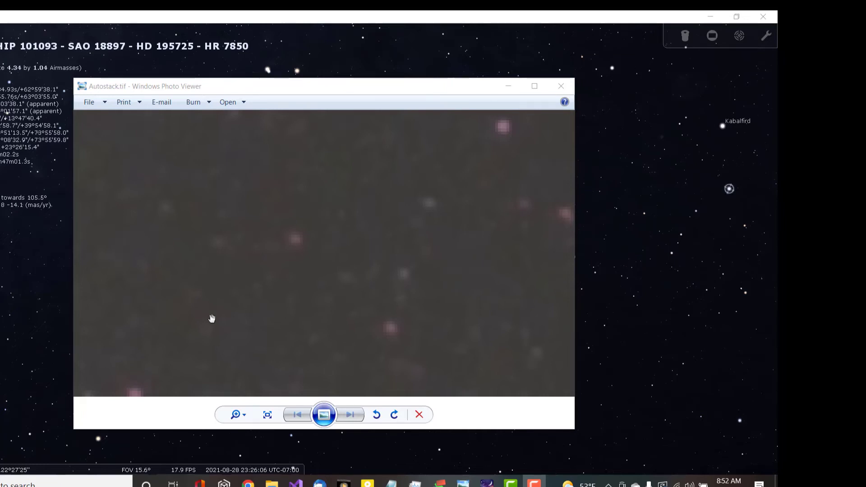
{"action": "mouse_move", "coordinate": [209, 310]}
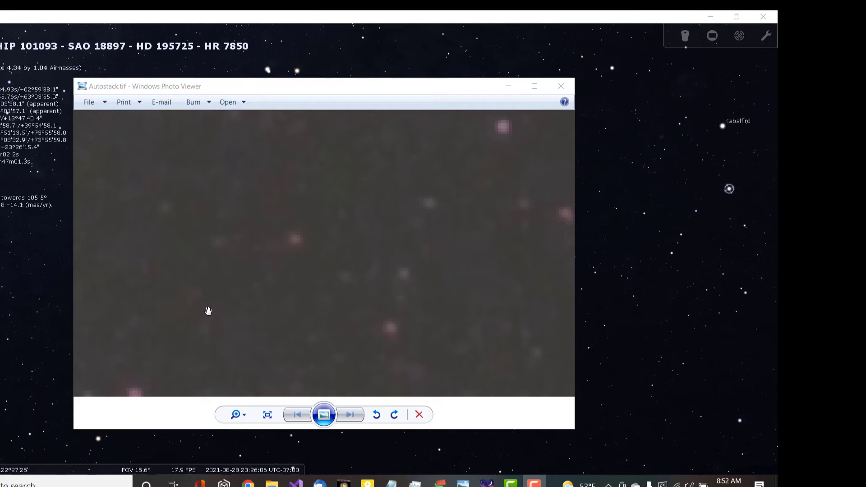
{"action": "mouse_move", "coordinate": [328, 290]}
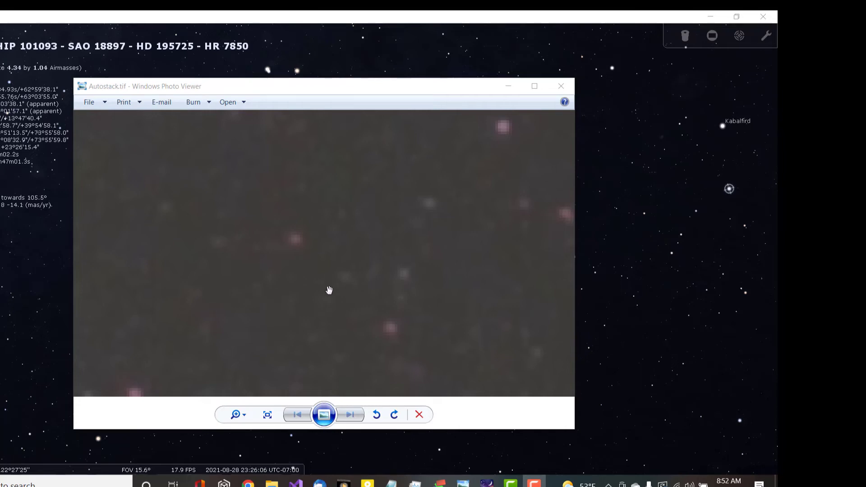
{"action": "mouse_move", "coordinate": [566, 270]}
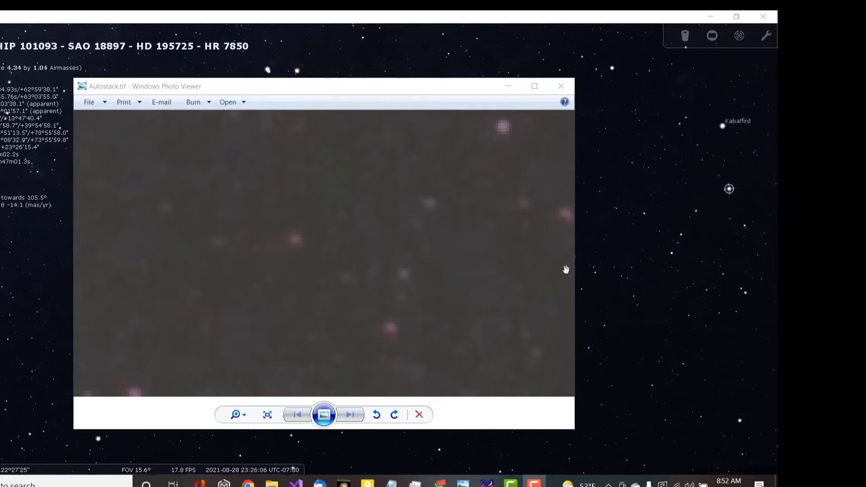
{"action": "mouse_move", "coordinate": [484, 287]}
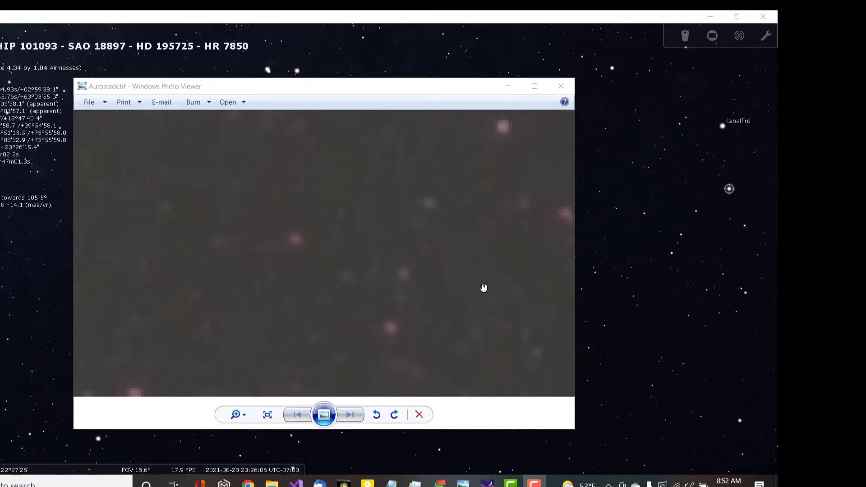
{"action": "mouse_move", "coordinate": [647, 352]}
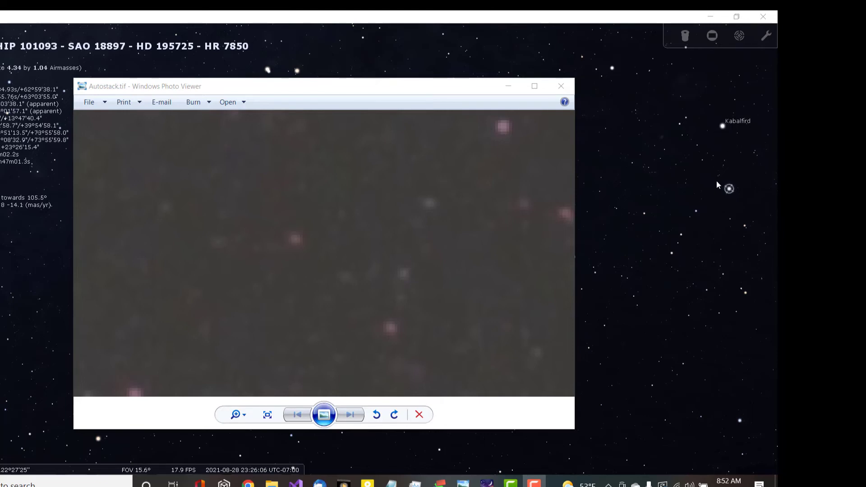
{"action": "mouse_move", "coordinate": [745, 209]}
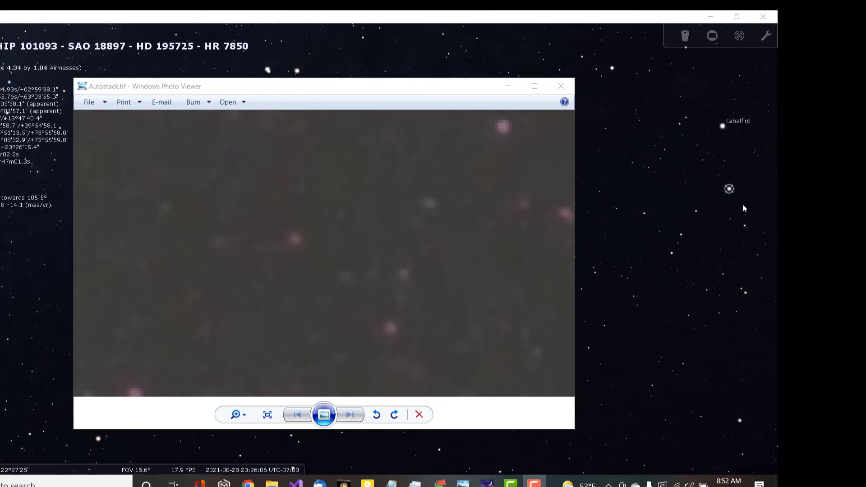
{"action": "mouse_move", "coordinate": [727, 194]}
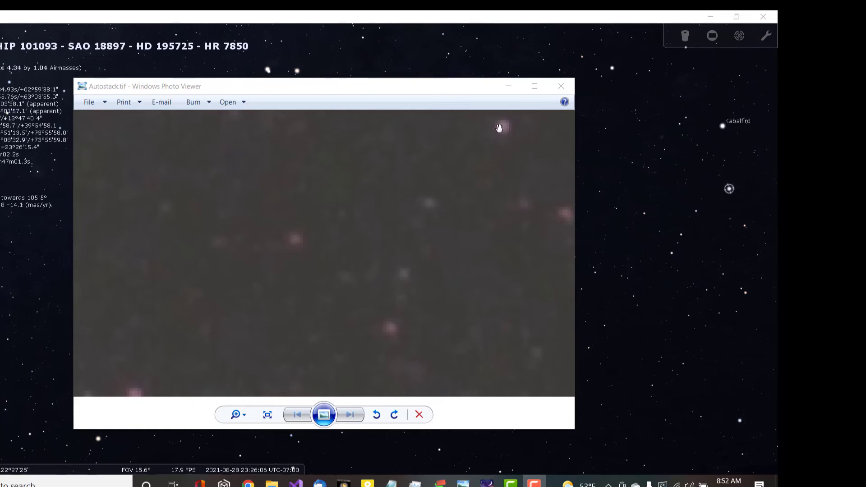
{"action": "mouse_move", "coordinate": [503, 125]}
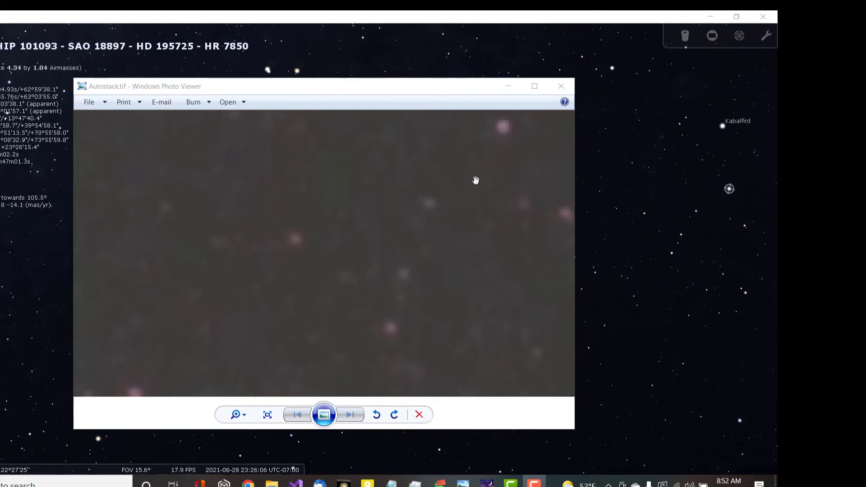
{"action": "mouse_move", "coordinate": [445, 185]}
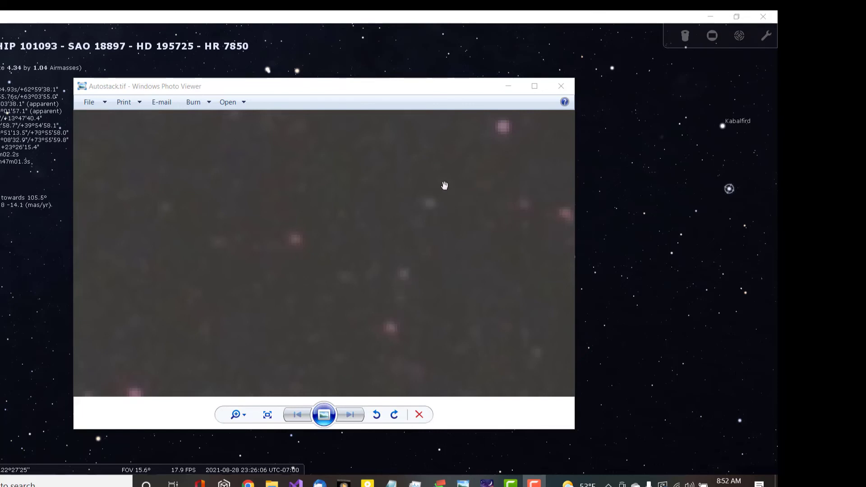
{"action": "mouse_move", "coordinate": [688, 216]}
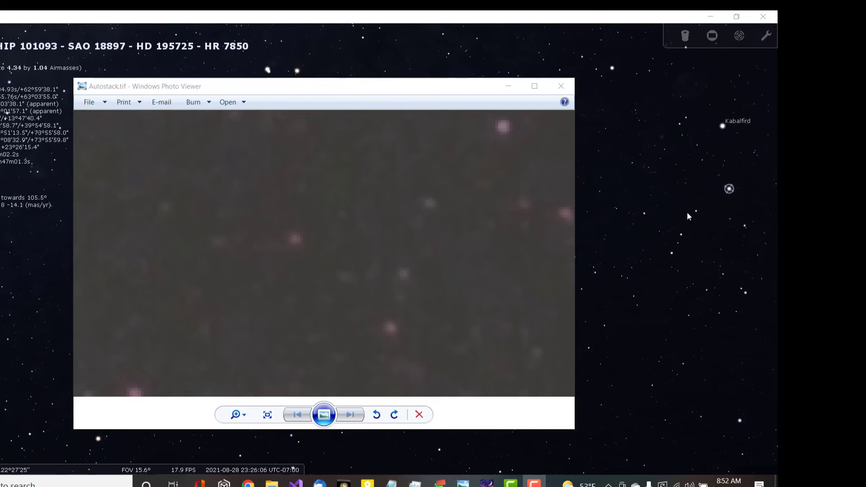
{"action": "mouse_move", "coordinate": [689, 242]}
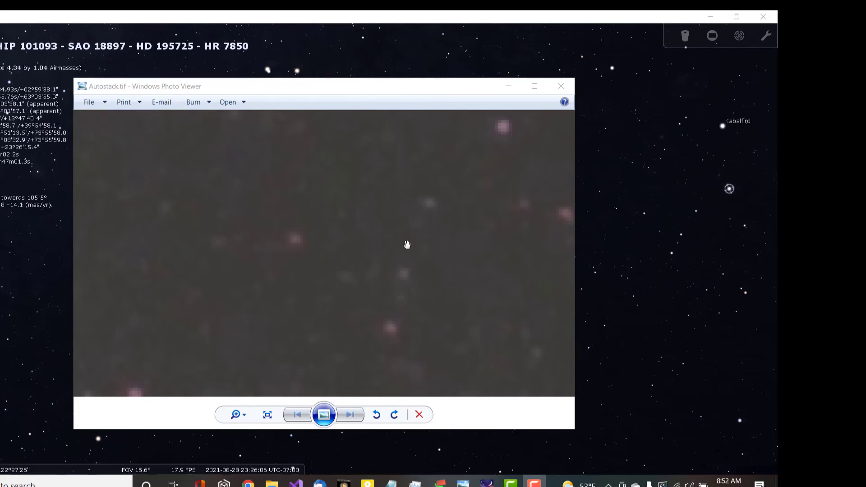
{"action": "mouse_move", "coordinate": [689, 218]}
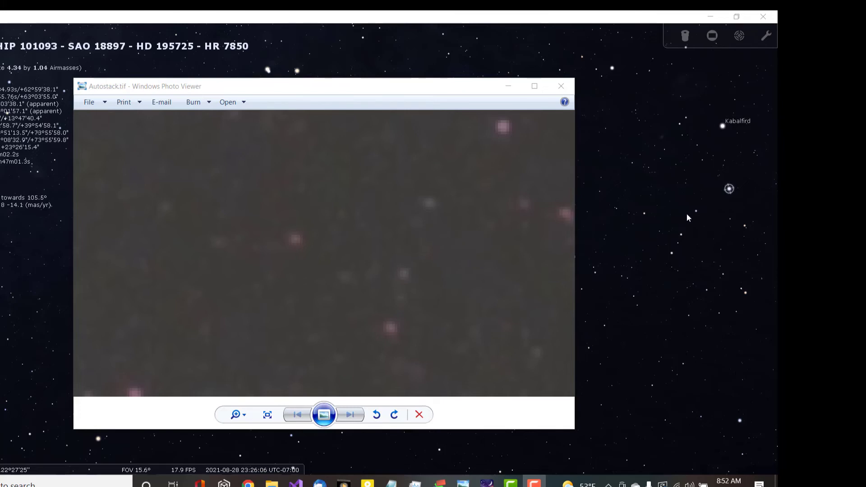
{"action": "mouse_move", "coordinate": [762, 216]}
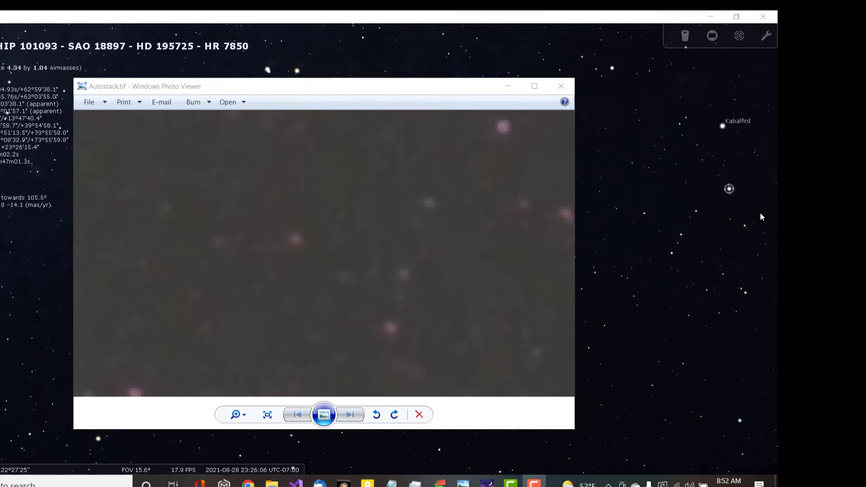
{"action": "mouse_move", "coordinate": [727, 192]}
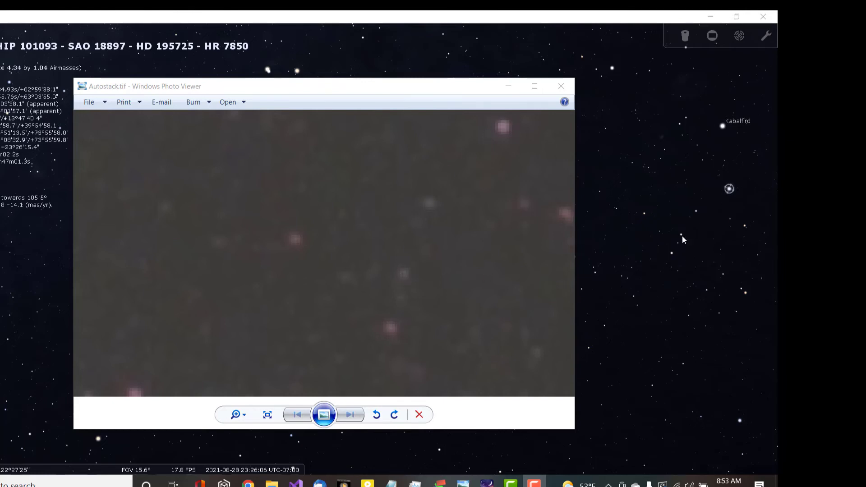
{"action": "mouse_move", "coordinate": [674, 255]}
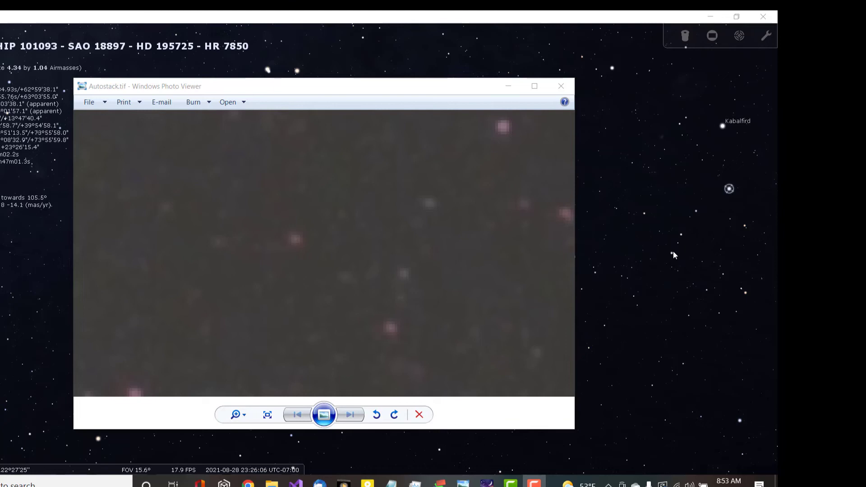
{"action": "mouse_move", "coordinate": [322, 278]}
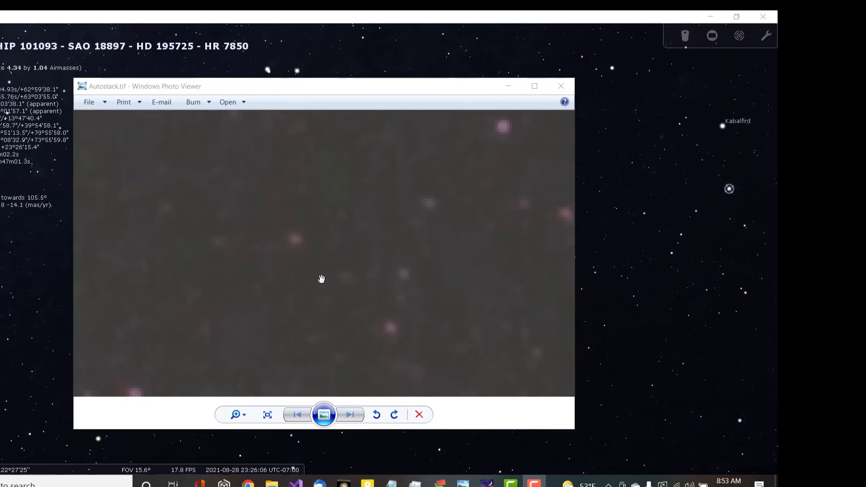
{"action": "mouse_move", "coordinate": [467, 255]}
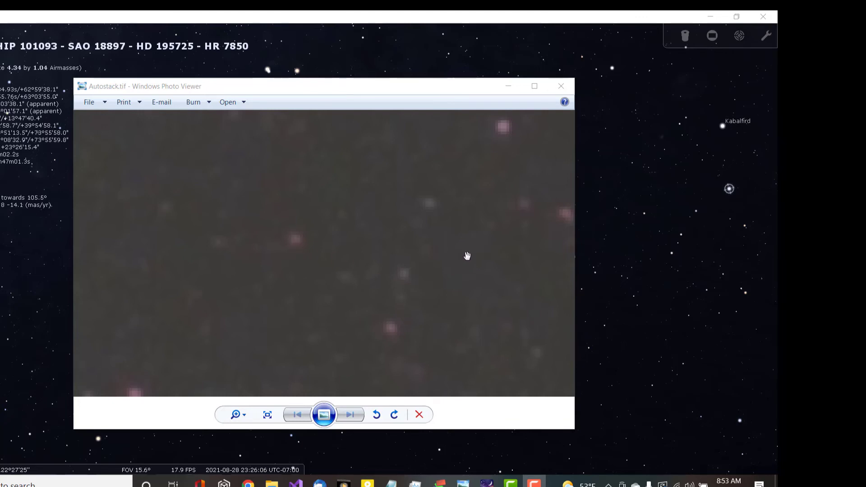
{"action": "mouse_move", "coordinate": [721, 236]}
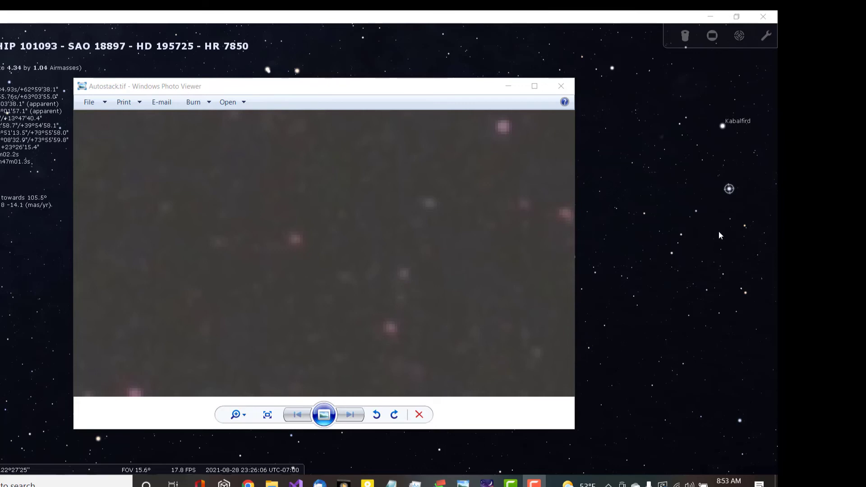
{"action": "mouse_move", "coordinate": [393, 152]}
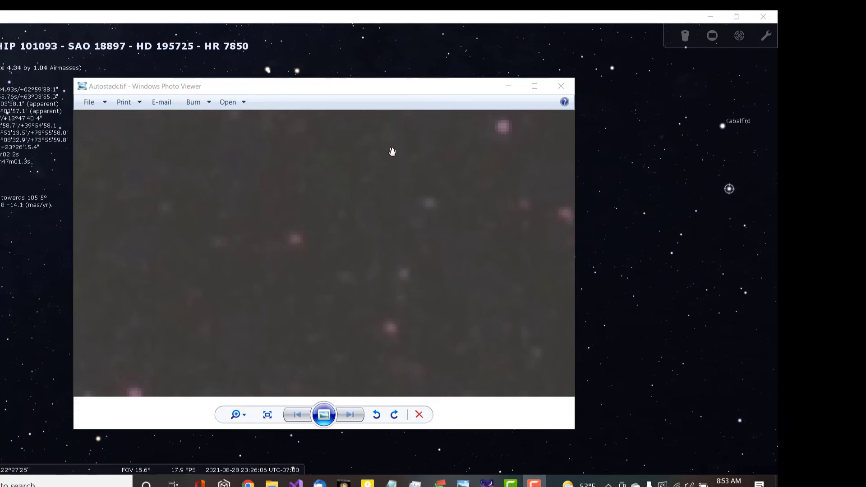
{"action": "mouse_move", "coordinate": [297, 185]}
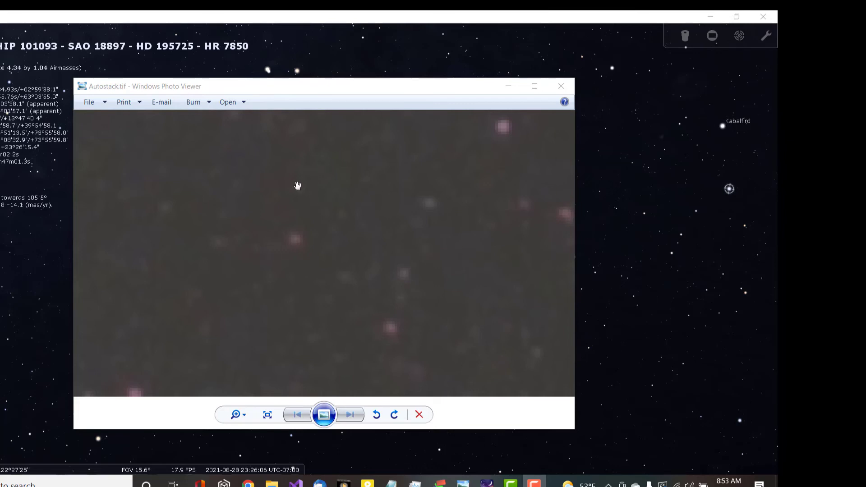
{"action": "mouse_move", "coordinate": [697, 276]}
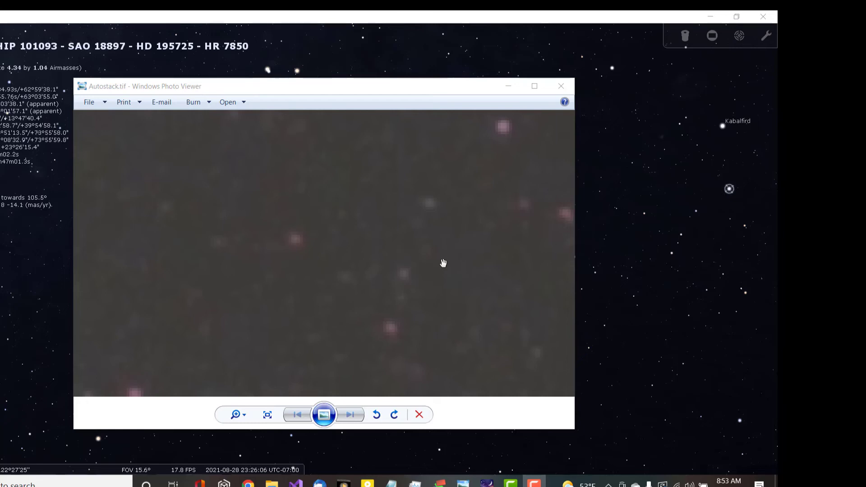
{"action": "mouse_move", "coordinate": [429, 294]}
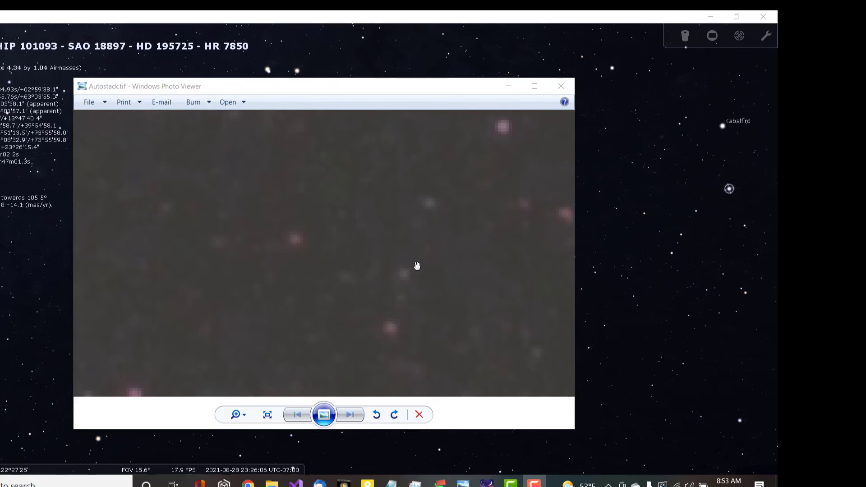
{"action": "mouse_move", "coordinate": [454, 270]}
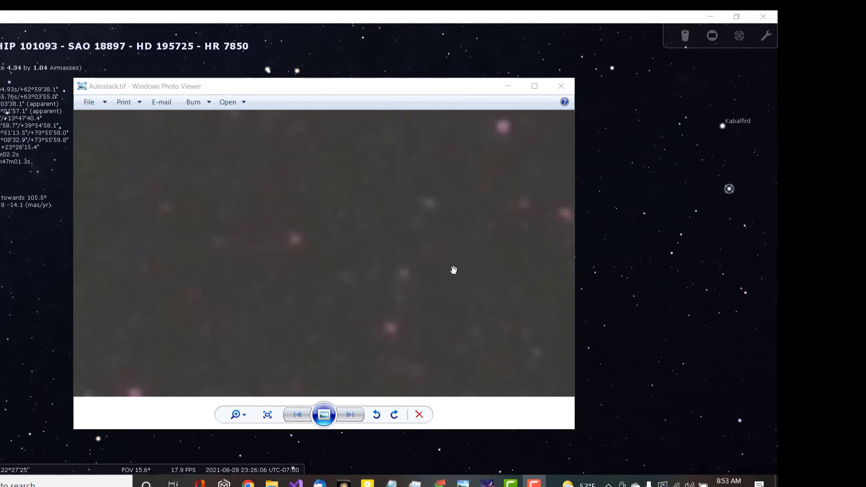
{"action": "mouse_move", "coordinate": [477, 307]}
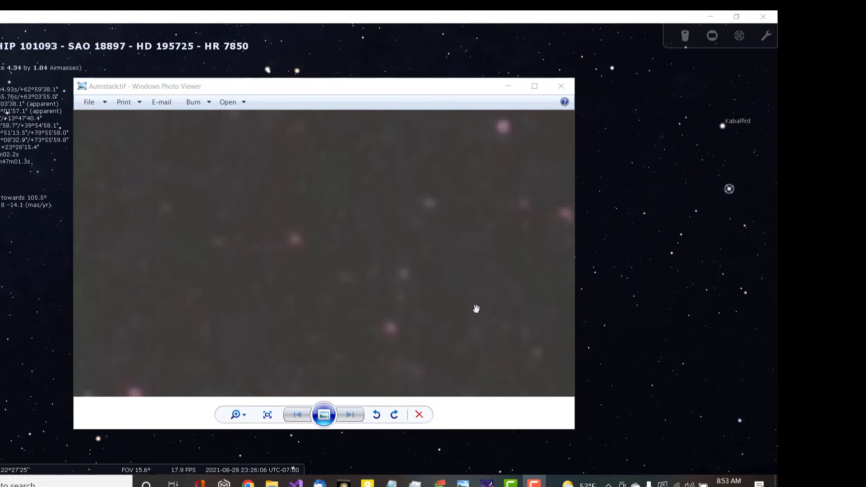
{"action": "mouse_move", "coordinate": [416, 238]}
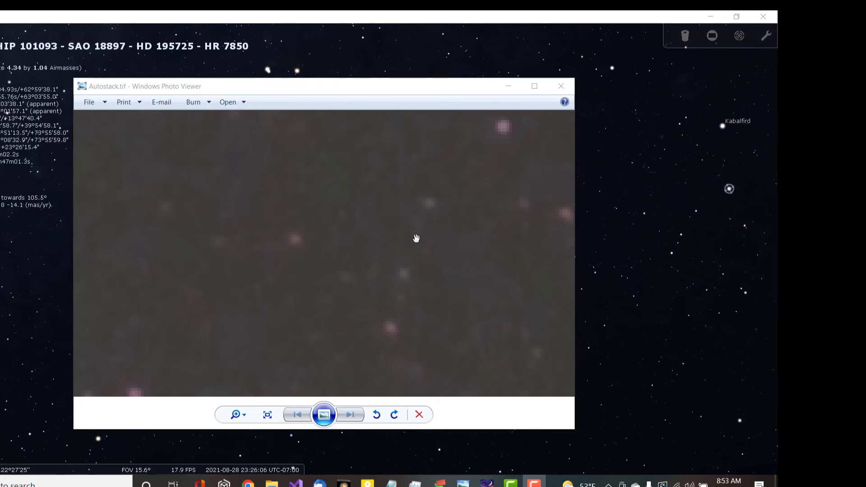
{"action": "mouse_move", "coordinate": [432, 270]}
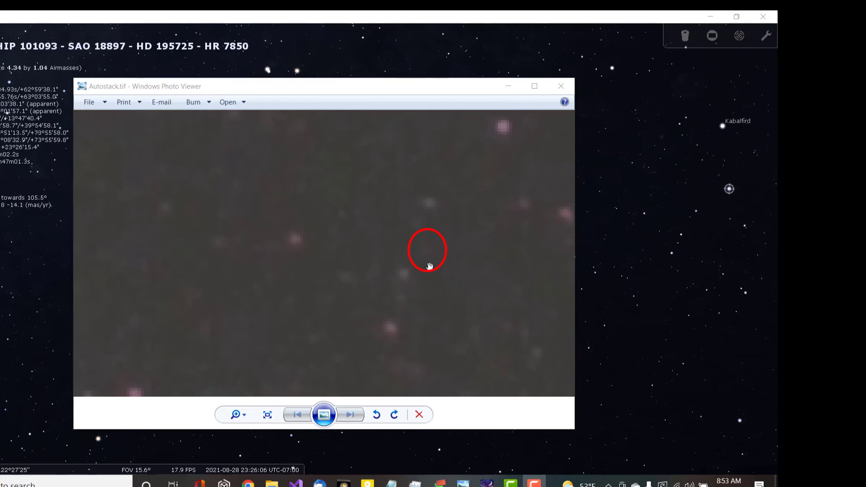
{"action": "mouse_move", "coordinate": [688, 234]}
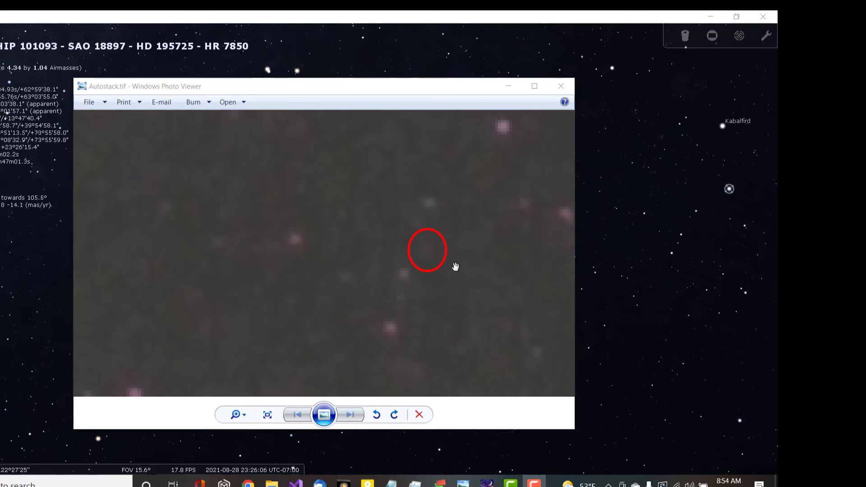
{"action": "mouse_move", "coordinate": [430, 265]}
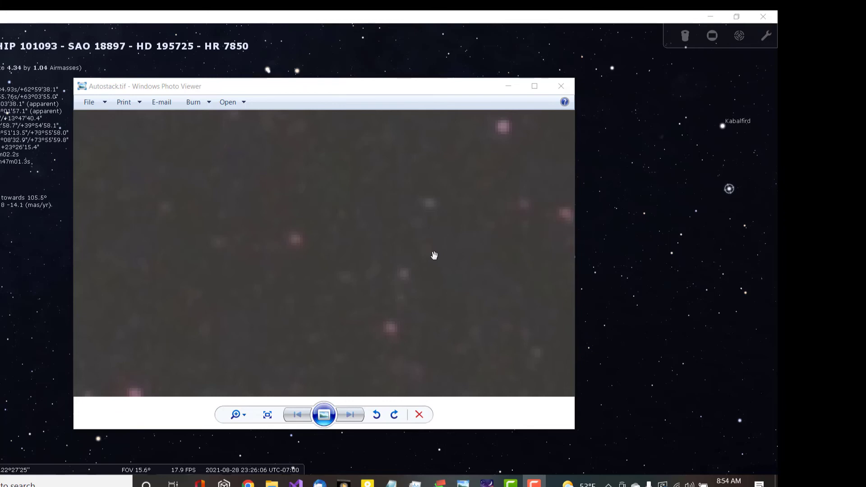
{"action": "mouse_move", "coordinate": [442, 277]}
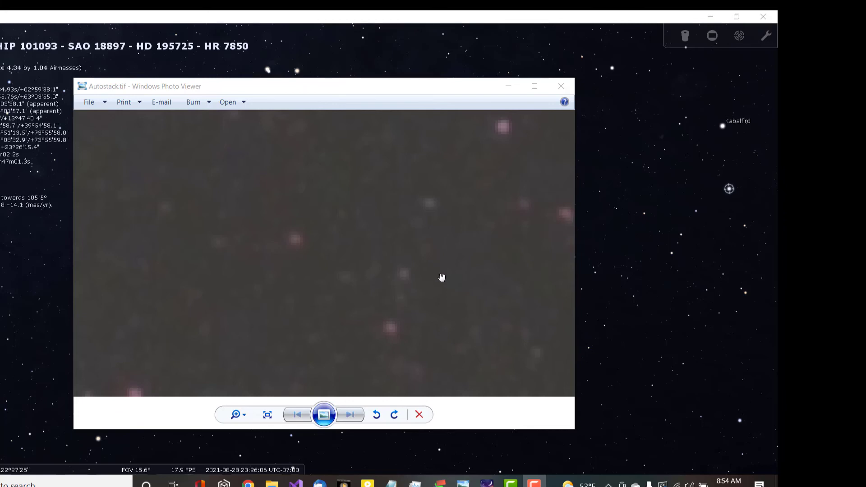
{"action": "mouse_move", "coordinate": [490, 311]}
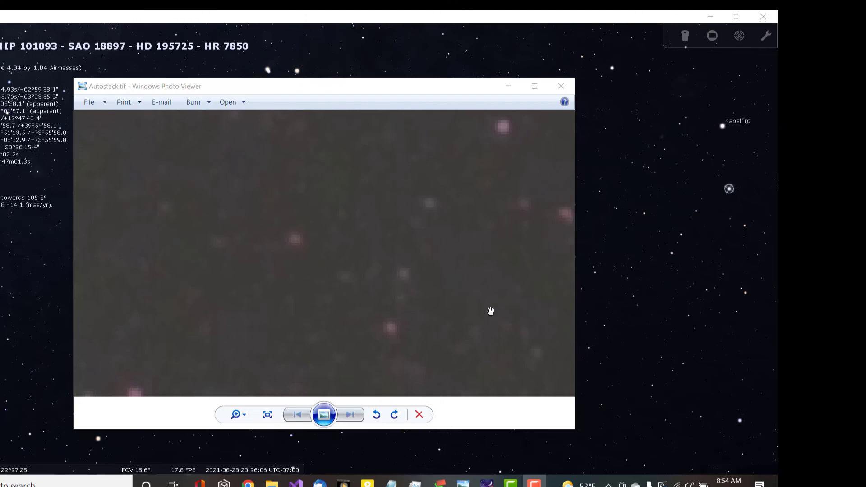
{"action": "mouse_move", "coordinate": [472, 299]}
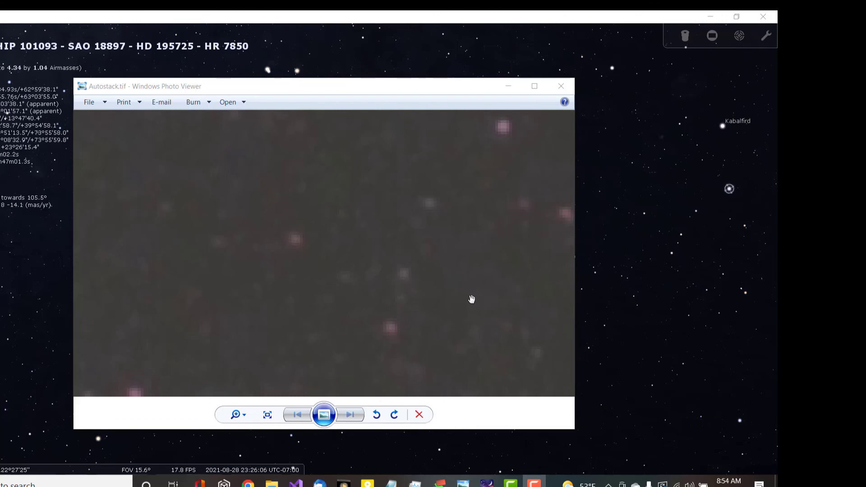
{"action": "mouse_move", "coordinate": [468, 297]}
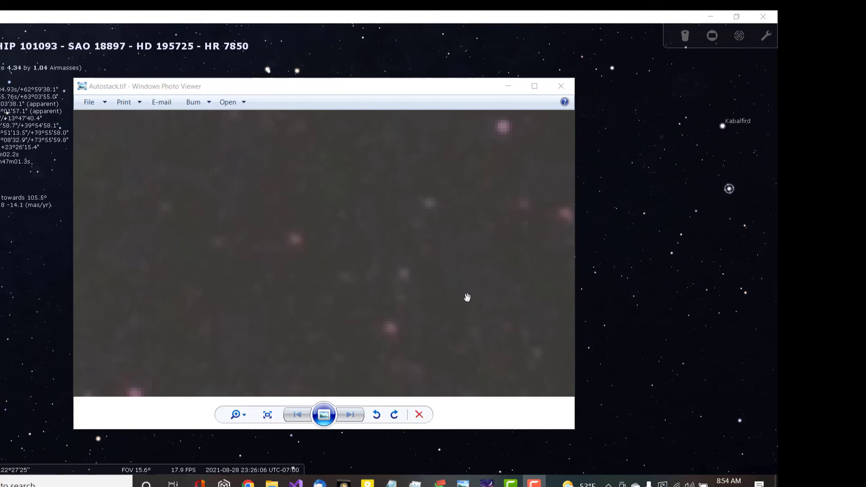
{"action": "mouse_move", "coordinate": [444, 257]}
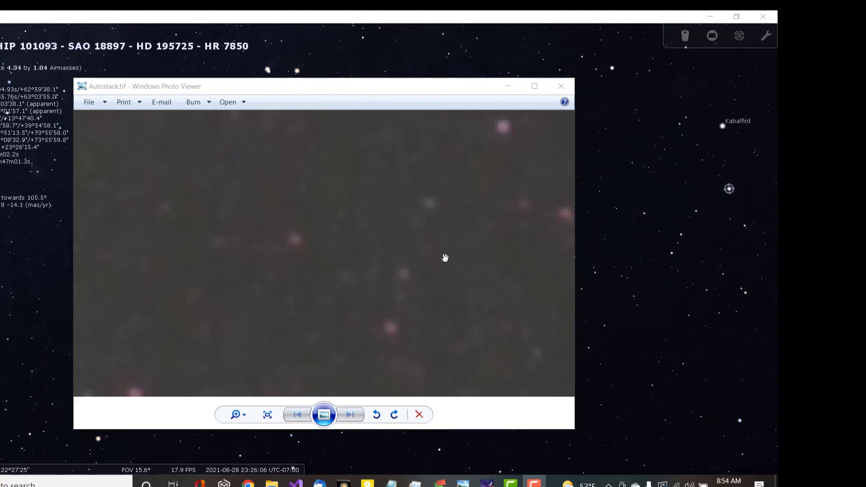
{"action": "mouse_move", "coordinate": [447, 276]}
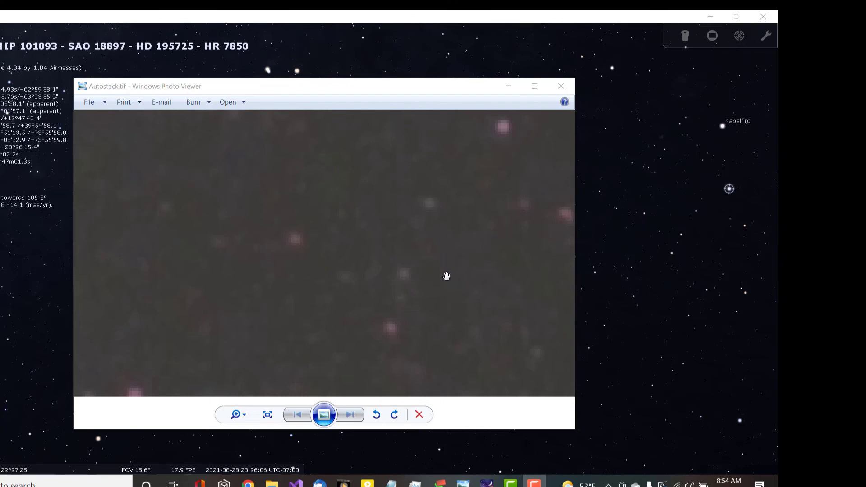
{"action": "mouse_move", "coordinate": [436, 245]}
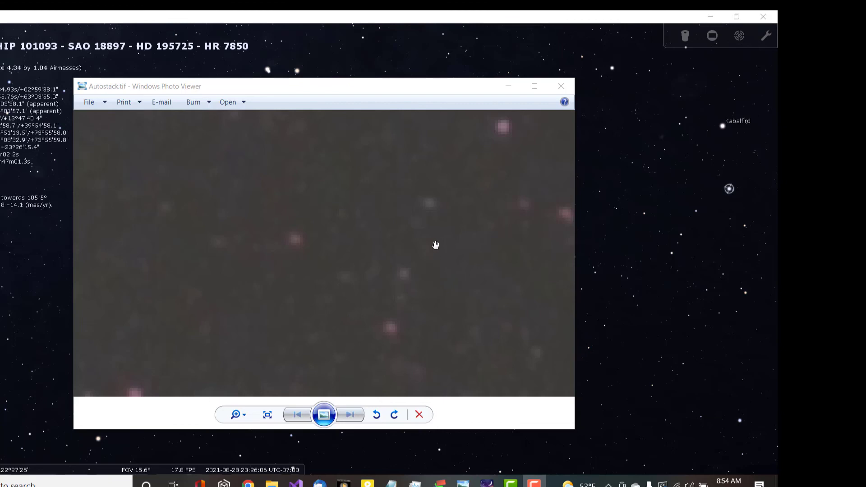